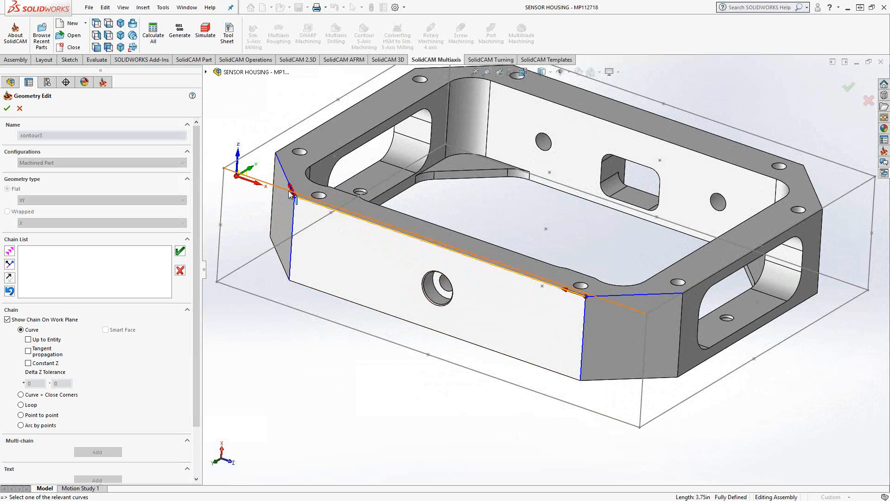
mouse_move(290, 180)
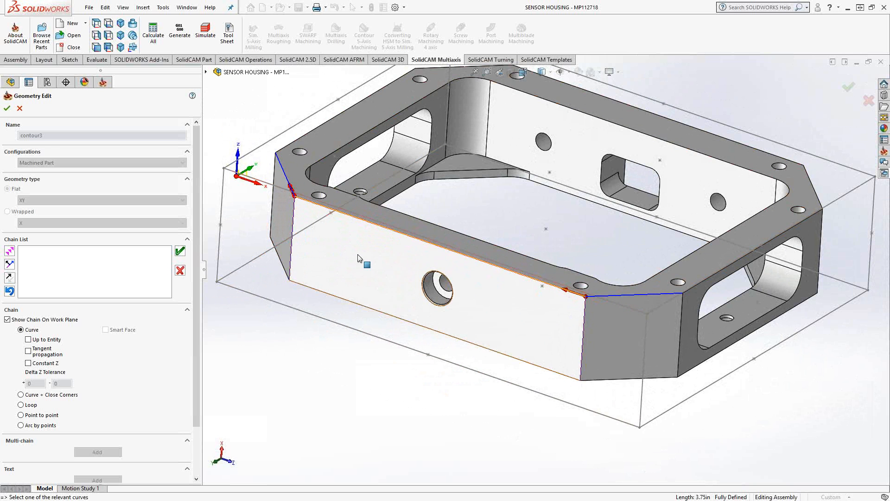
mouse_move(361, 257)
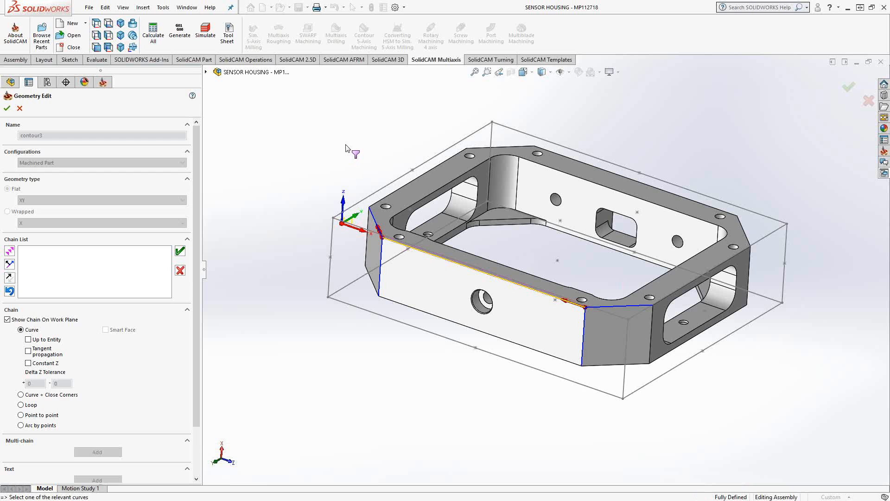
mouse_move(26, 271)
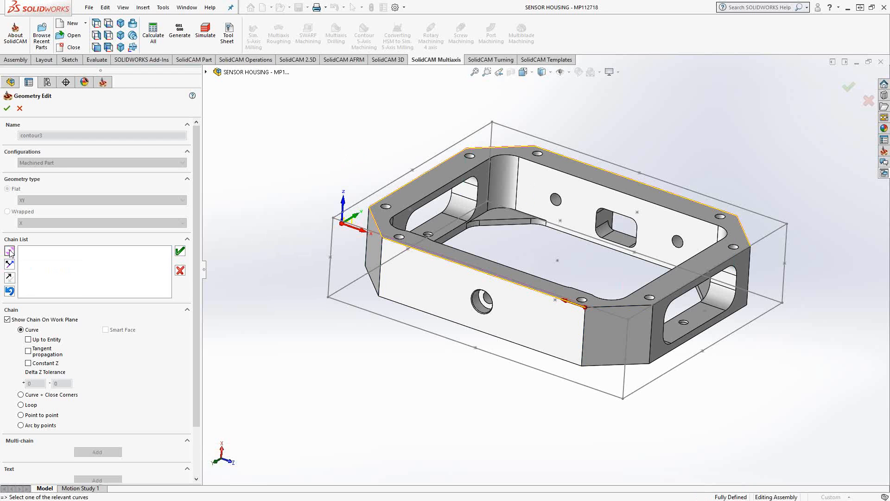
Cancel the unfinished chain pick along contour3's top edge.
left_click(750, 248)
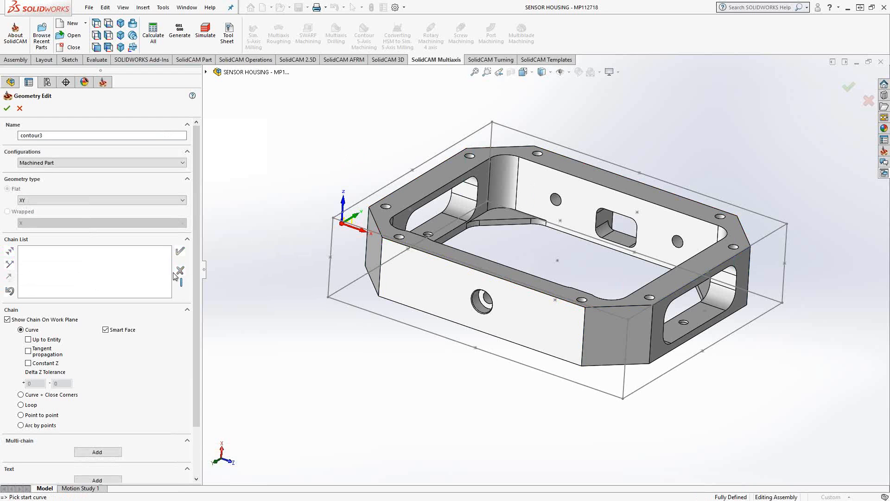
mouse_move(28, 362)
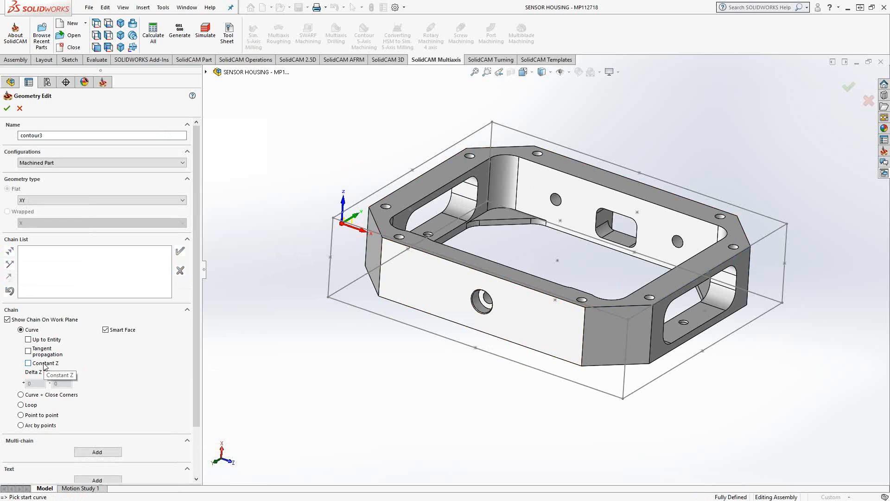
Enable Constant Z, then build a trial top-edge chain and delete it.
left_click(28, 362)
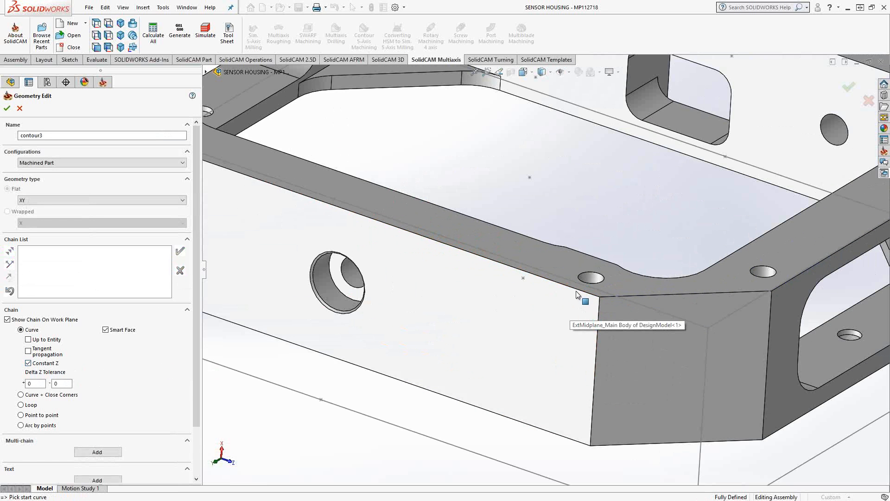
left_click(573, 288)
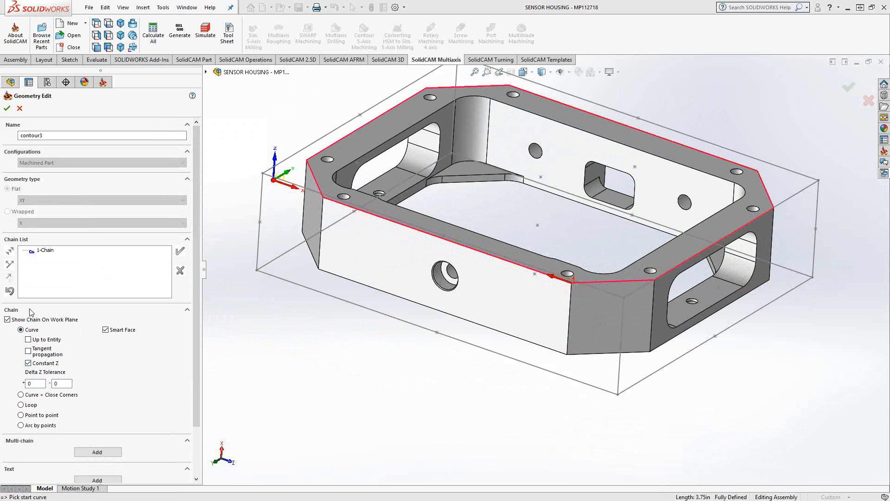
right_click(45, 251)
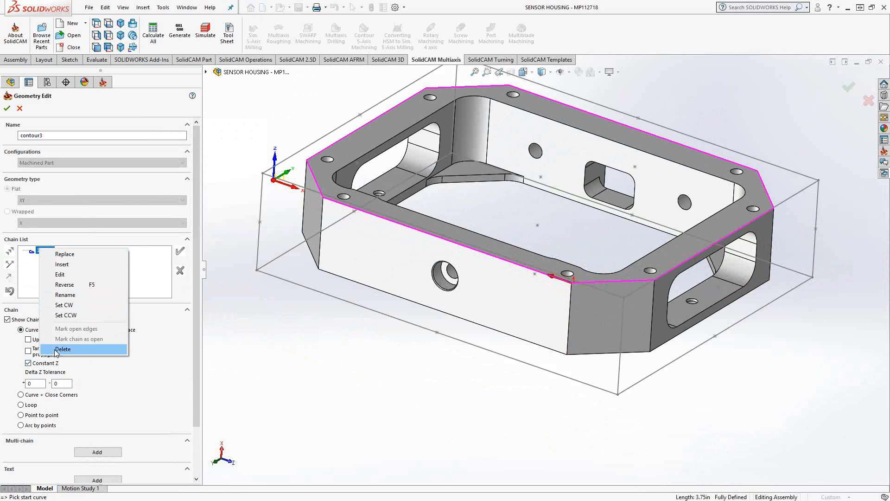
left_click(62, 349)
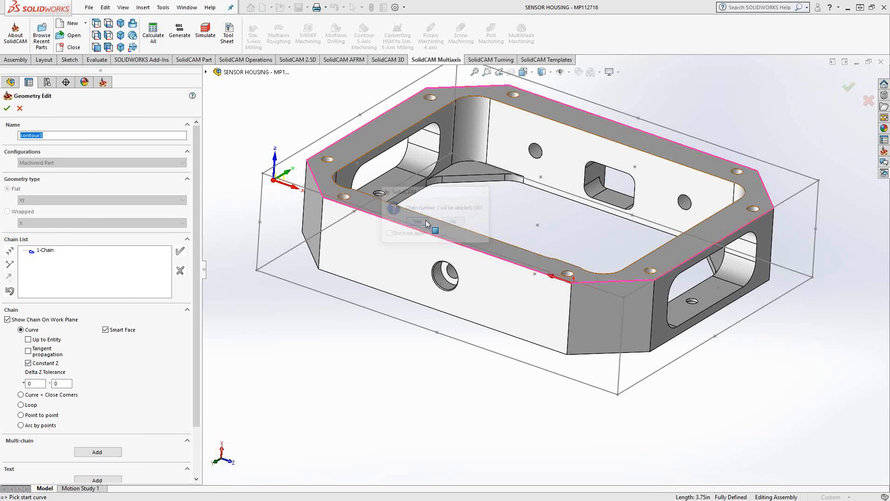
left_click(415, 221)
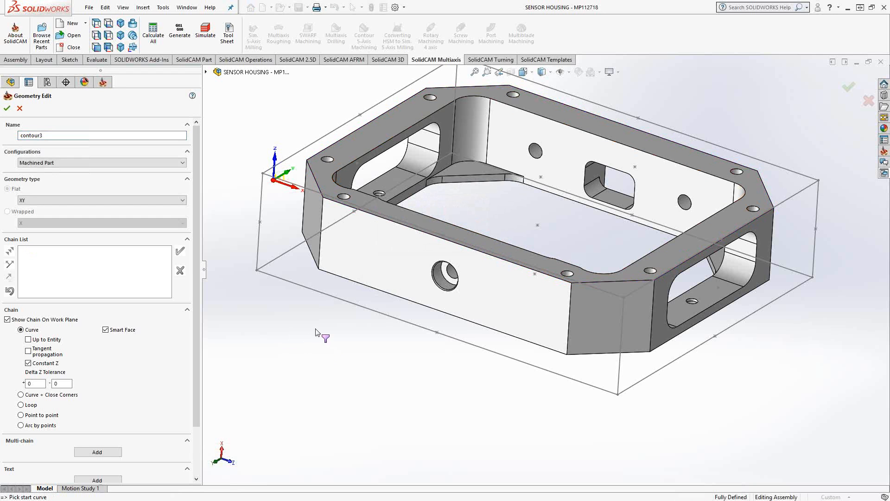
Start a new chain at the chamfered corner edge and orbit to inspect it.
left_click(599, 300)
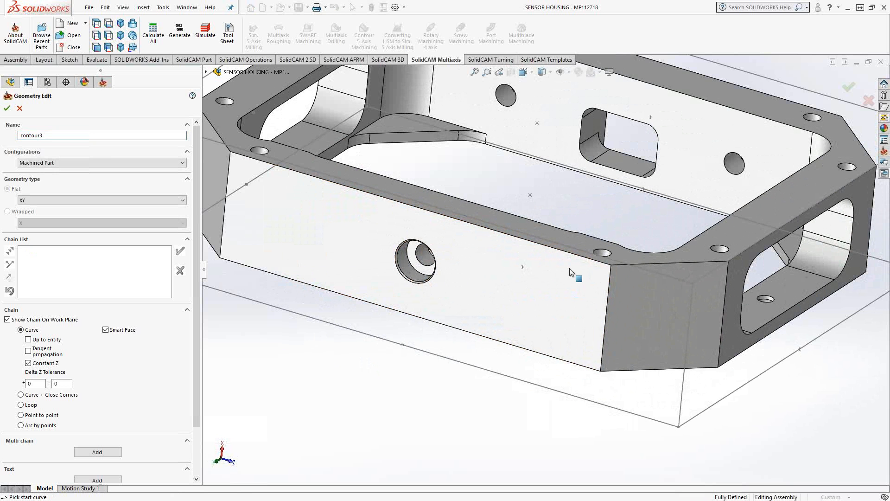
left_click(576, 278)
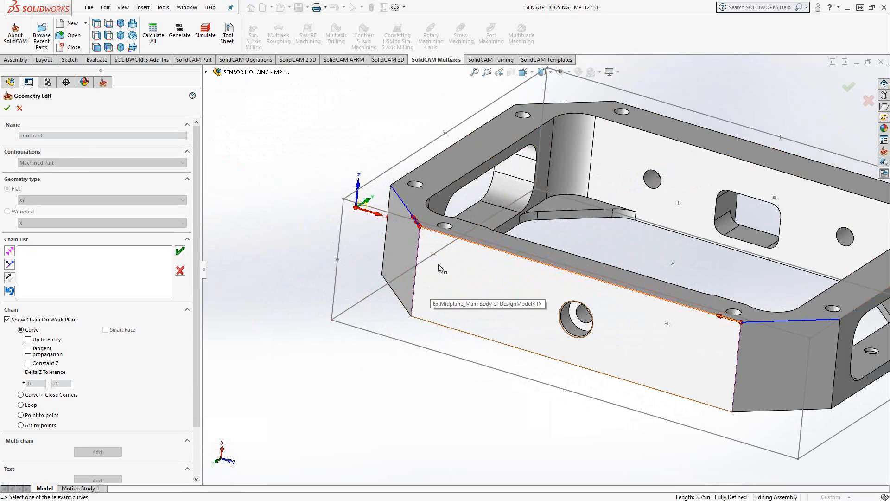
left_click(418, 267)
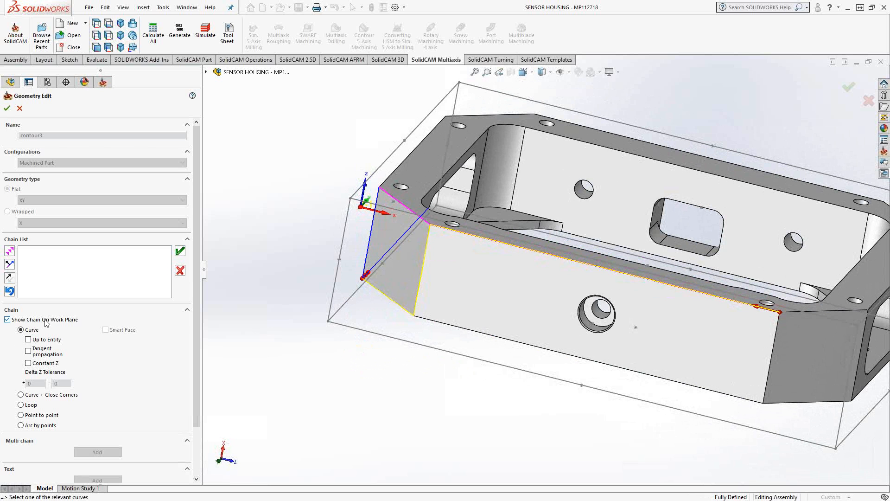
left_click(421, 259)
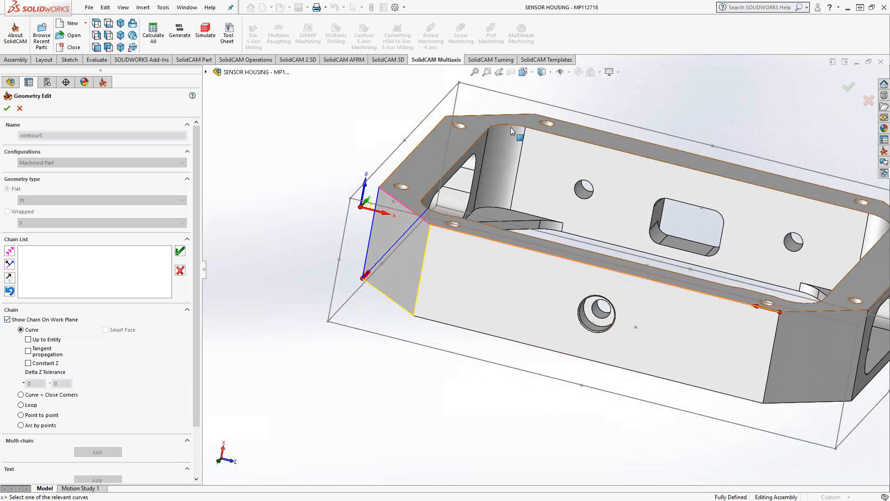
left_click_drag(511, 131, 304, 224)
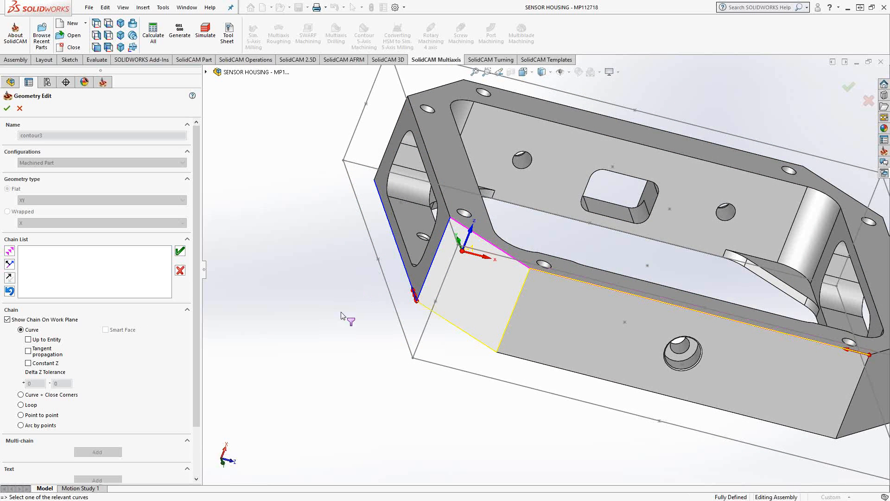
mouse_move(40, 372)
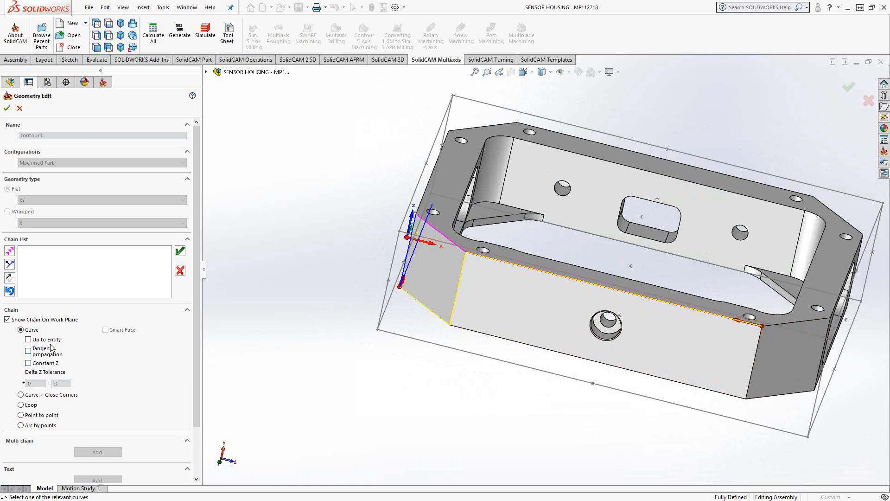
Turn on Up to Entity and Constant Z for the contour3 chain pick.
left_click(28, 339)
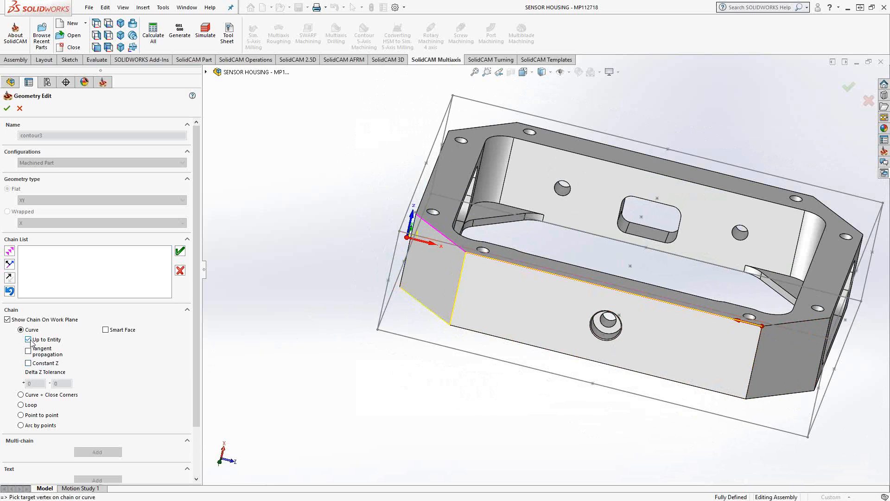
left_click(27, 339)
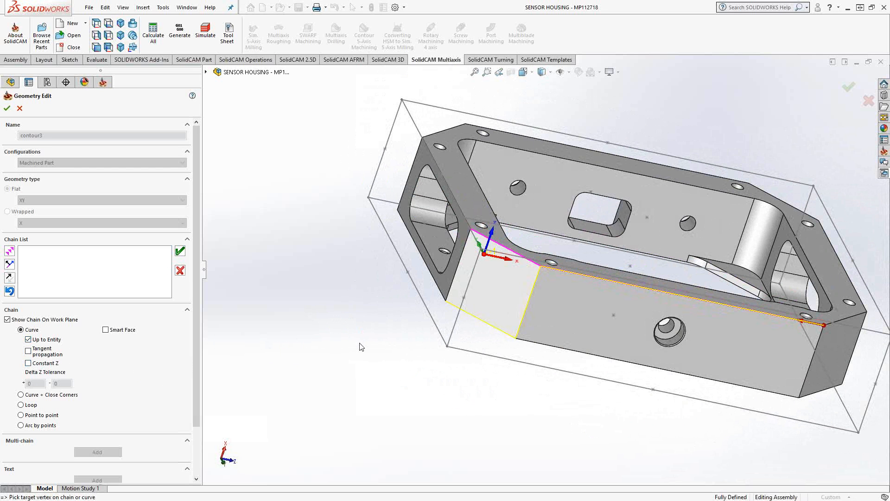
mouse_move(374, 341)
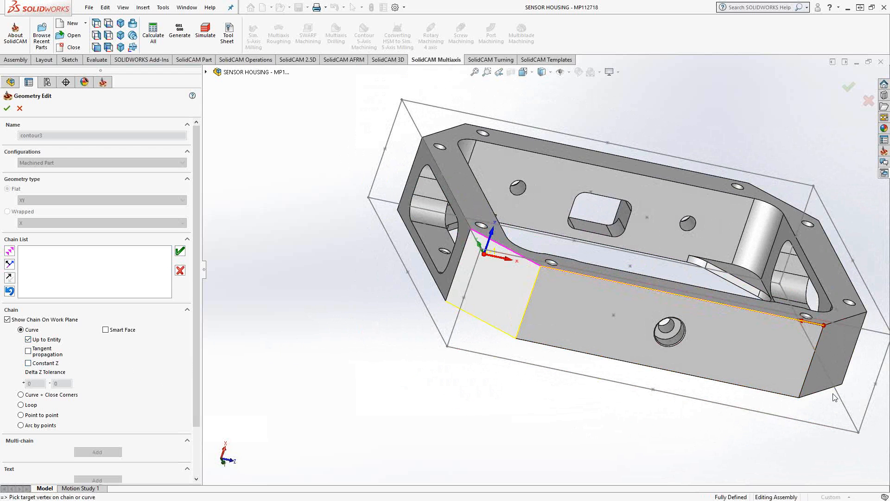
left_click(811, 380)
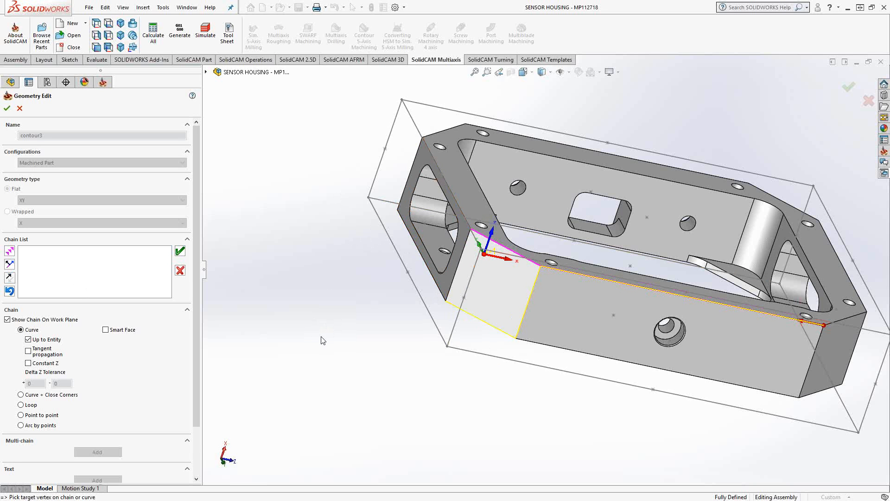
mouse_move(783, 451)
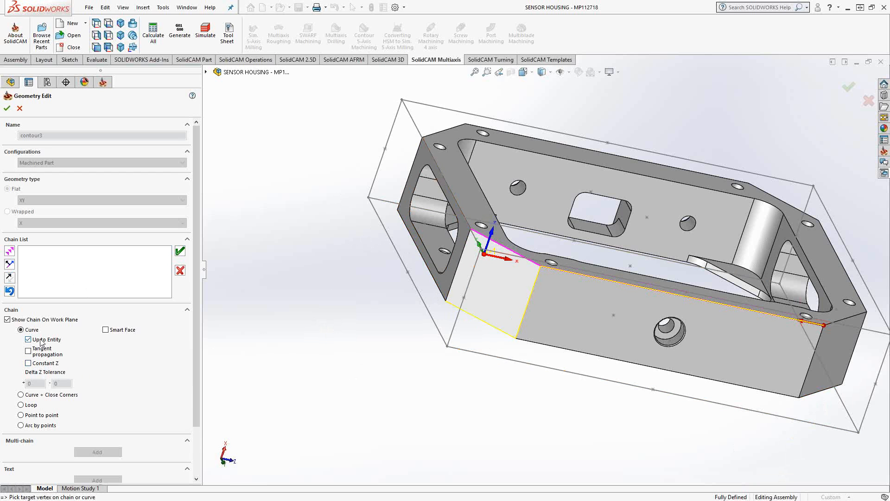
mouse_move(38, 346)
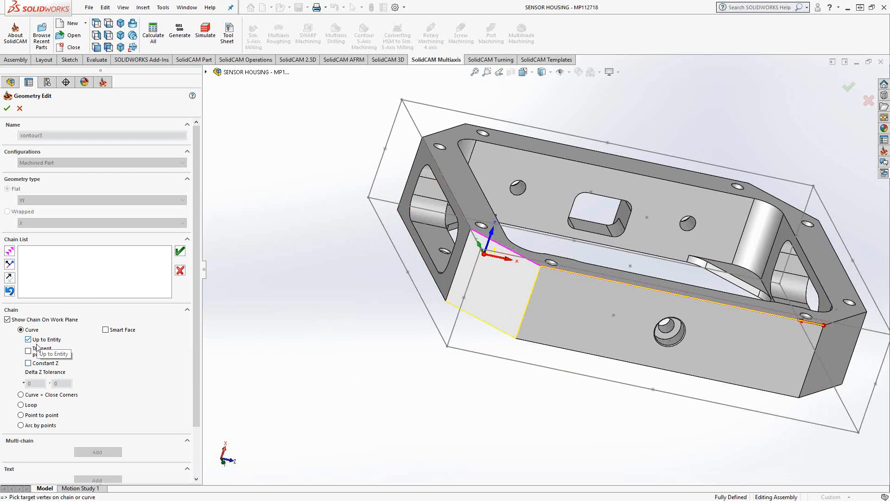
left_click(27, 363)
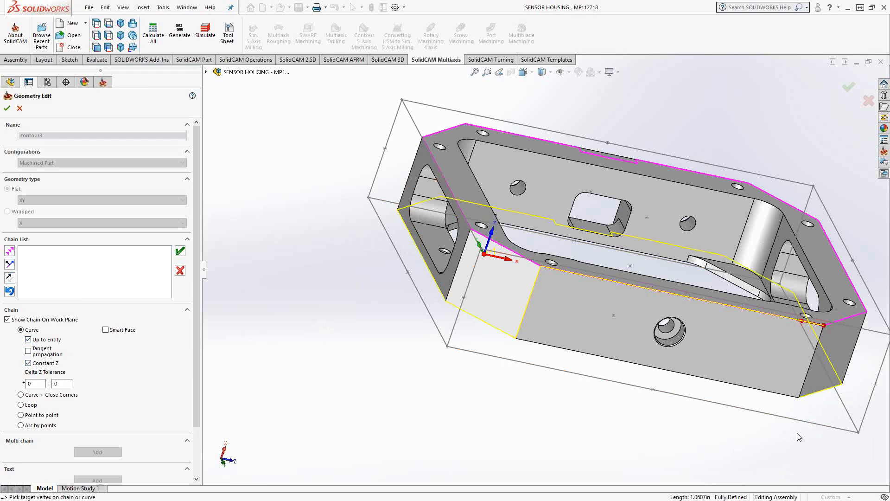
mouse_move(342, 220)
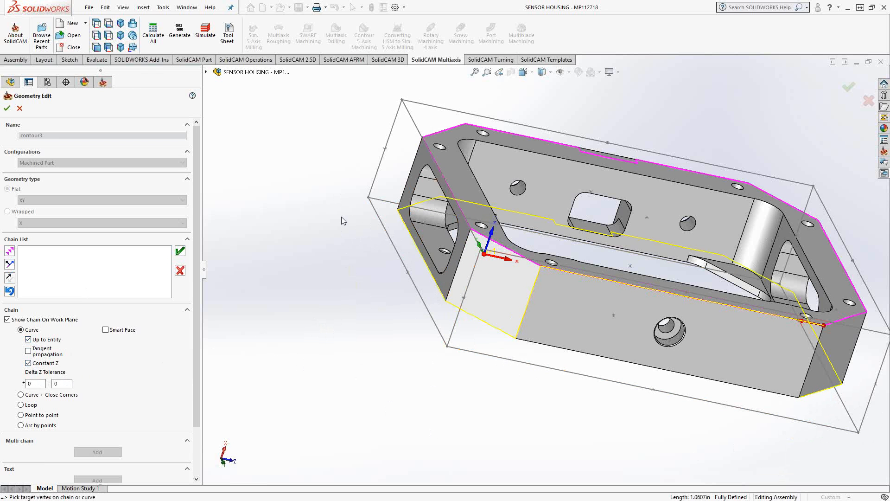
mouse_move(341, 221)
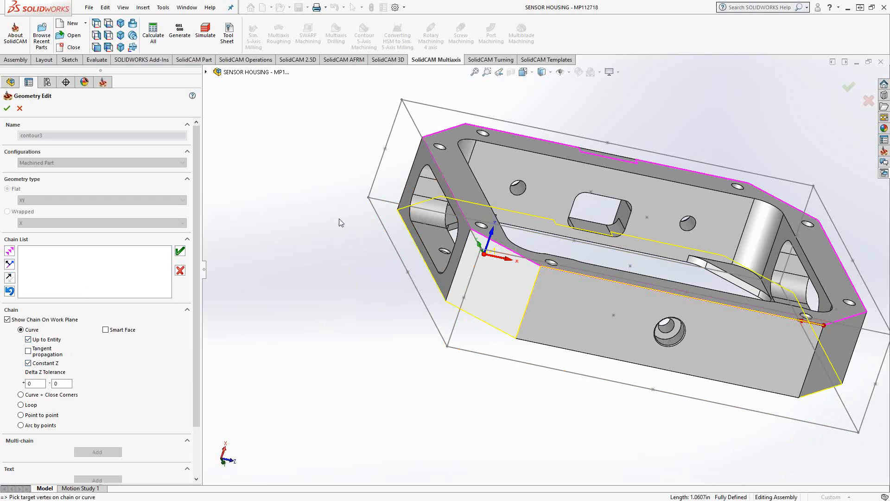
mouse_move(814, 419)
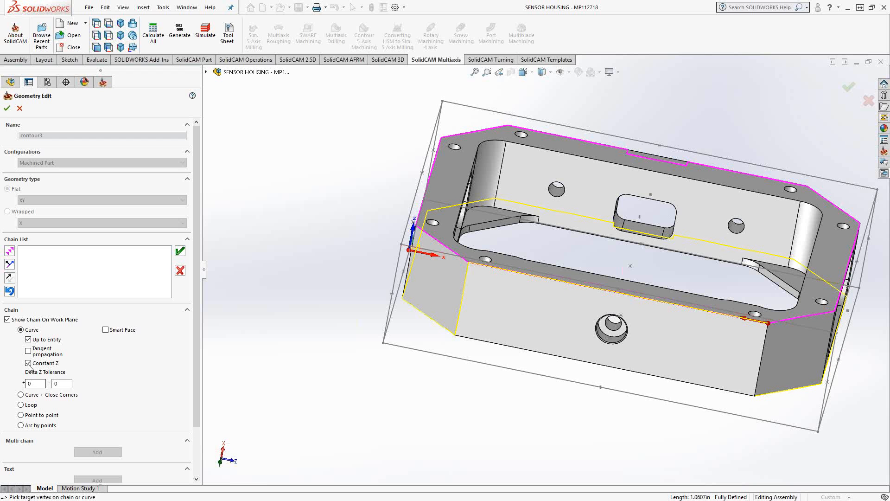
Add an accepted constant-Z chain looping the housing's outer top rim.
left_click(27, 362)
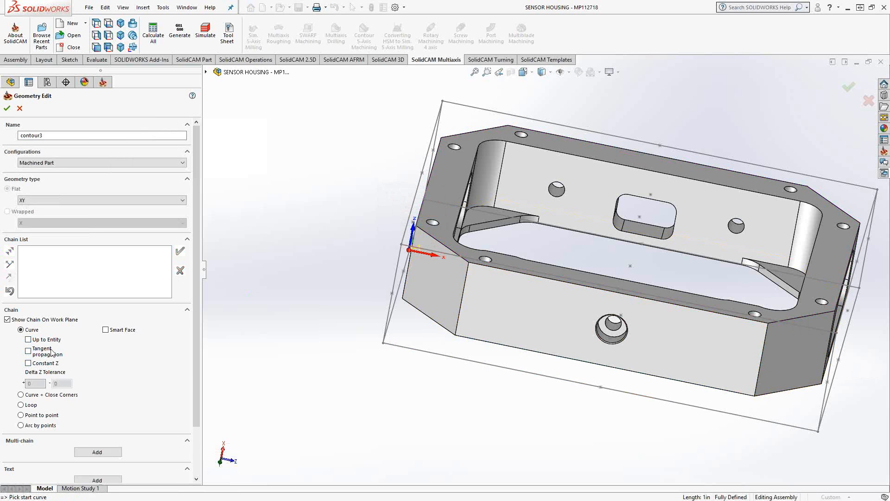
left_click(727, 320)
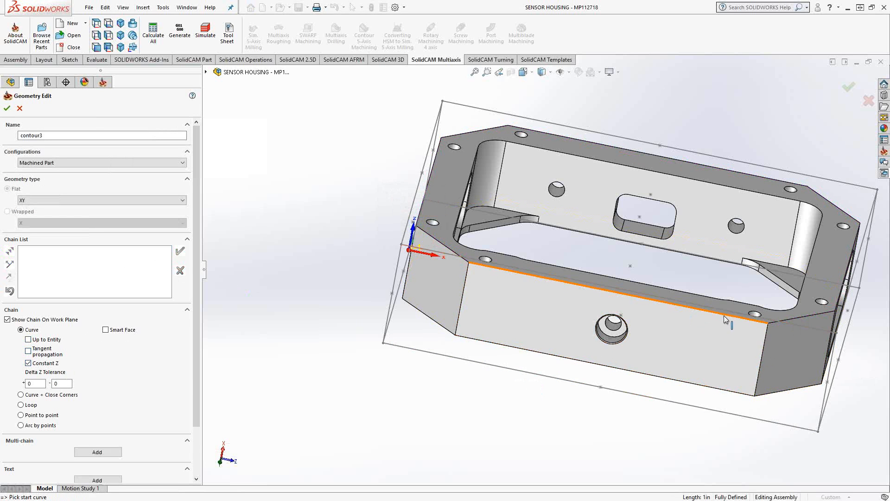
left_click(727, 318)
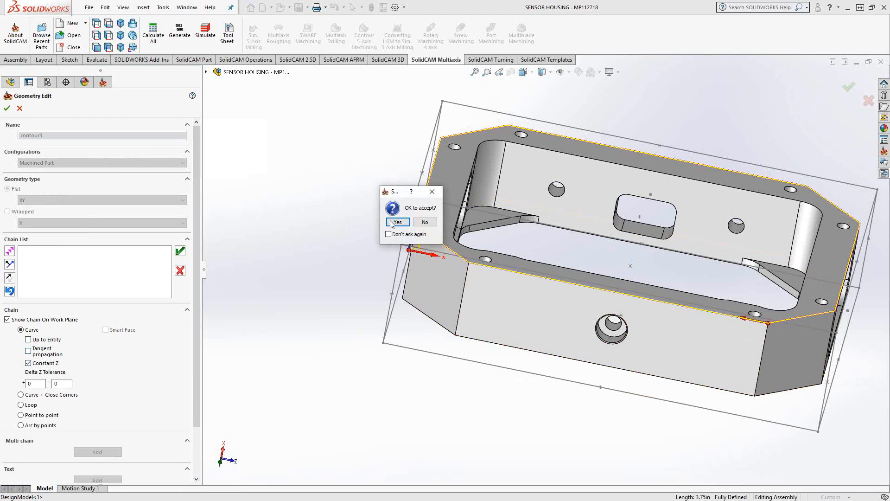
left_click(397, 221)
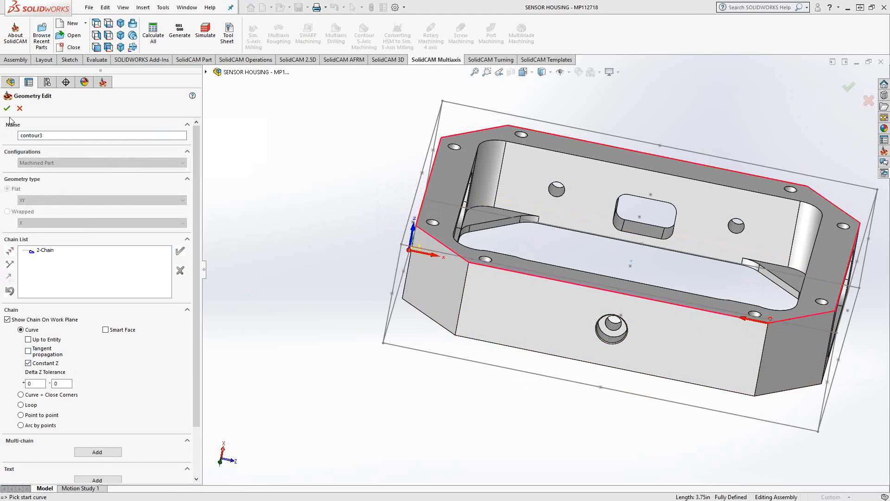
Confirm the contour3 geometry and add a new 0.25 end mill as tool 4.
left_click(6, 109)
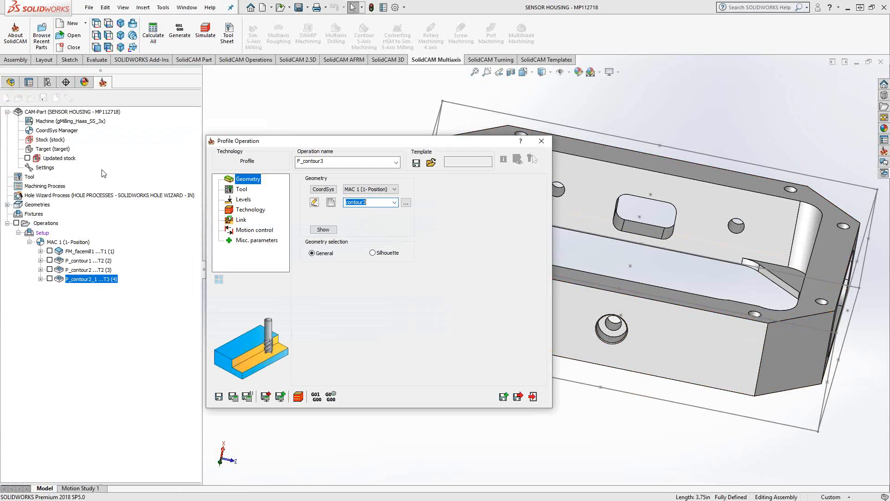
left_click(241, 190)
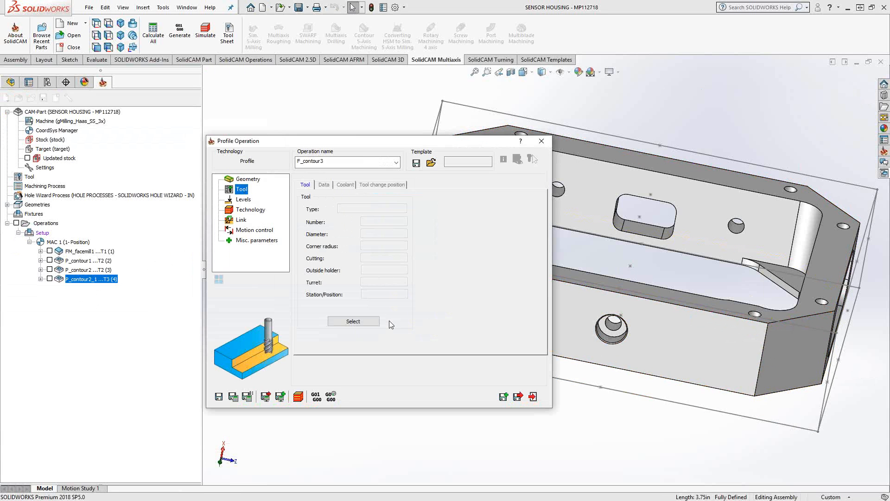
left_click(540, 141)
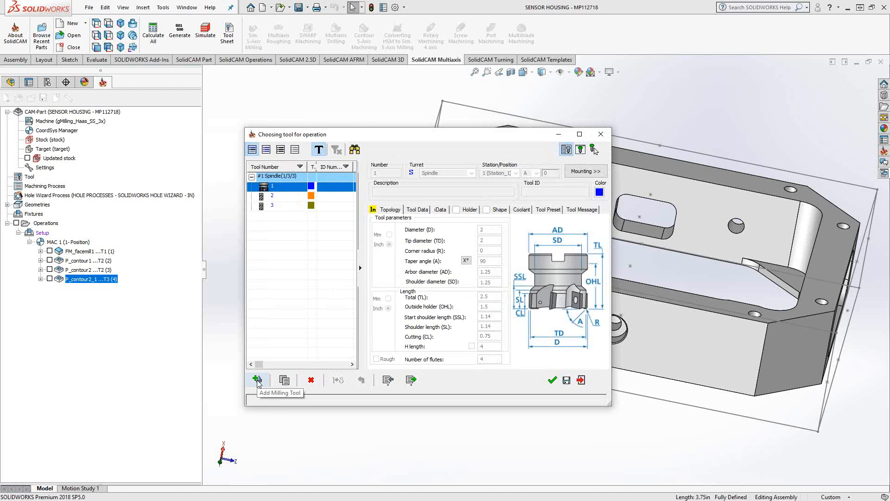
left_click(257, 379)
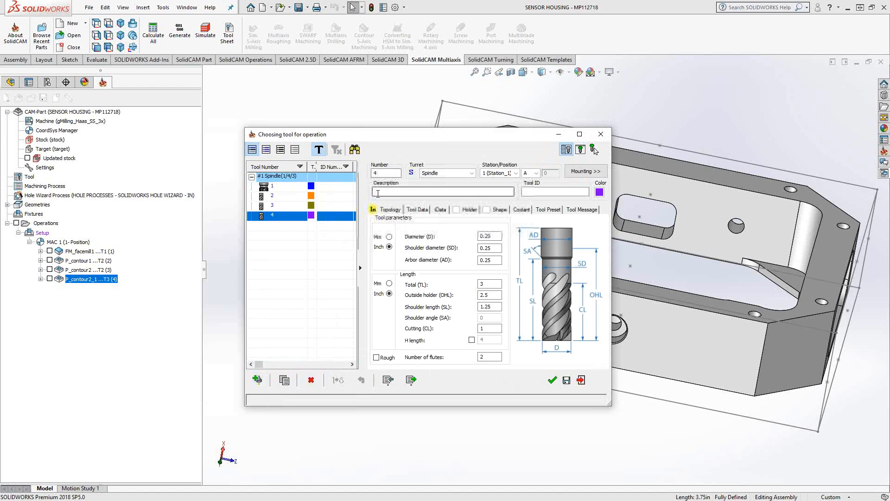
left_click(552, 380)
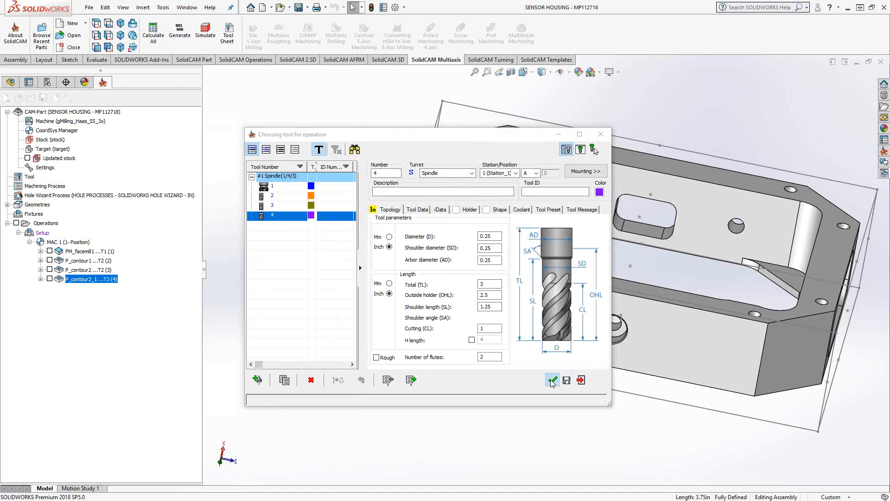
left_click(552, 380)
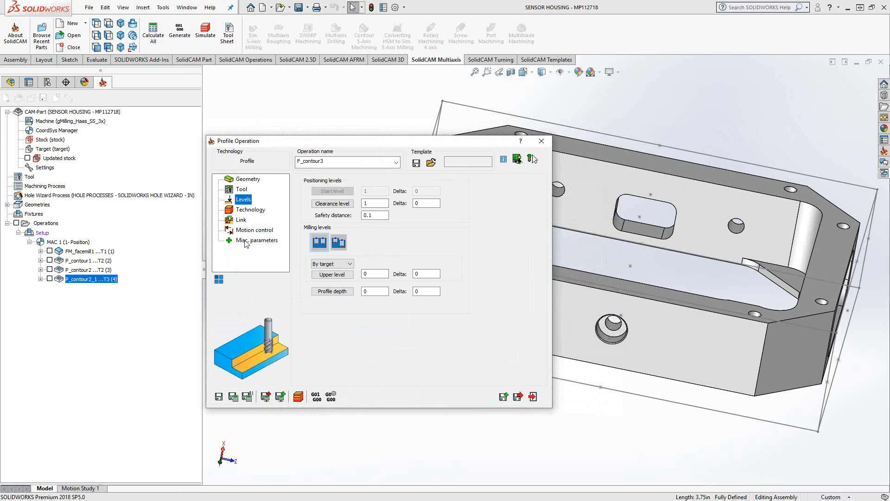
Try By stock levels, revert to By target, and start picking Upper level.
left_click(351, 264)
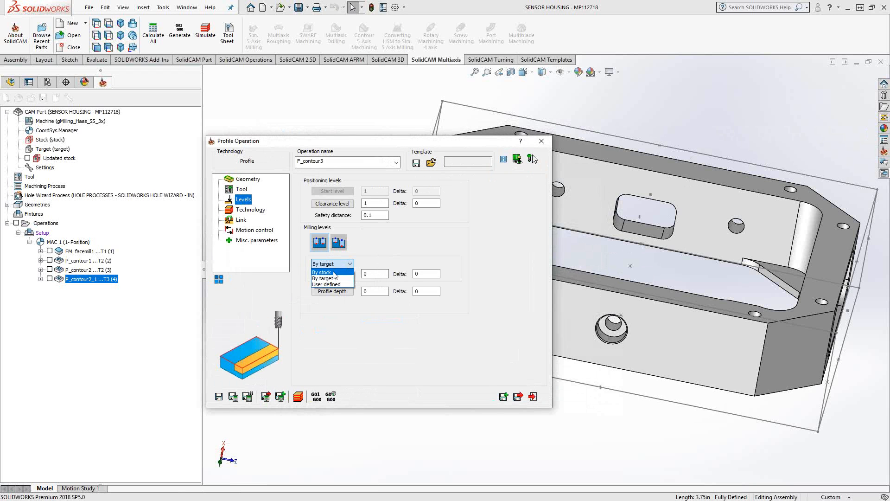
left_click(322, 273)
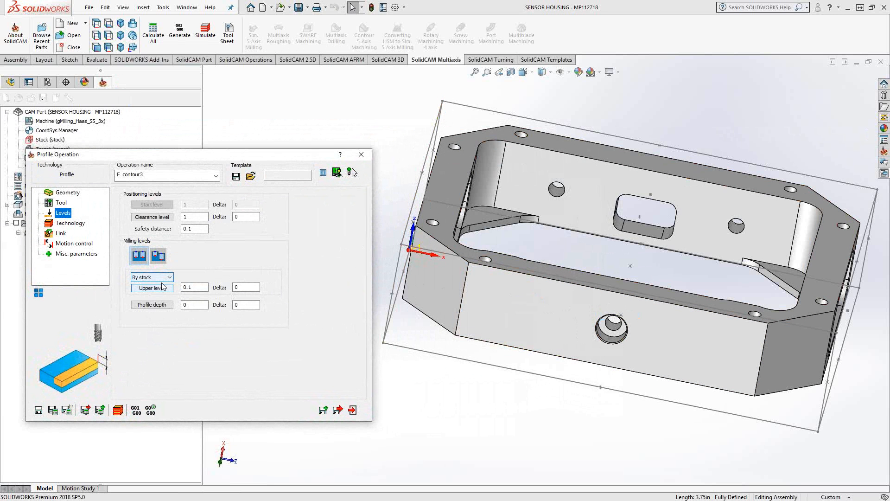
left_click(150, 278)
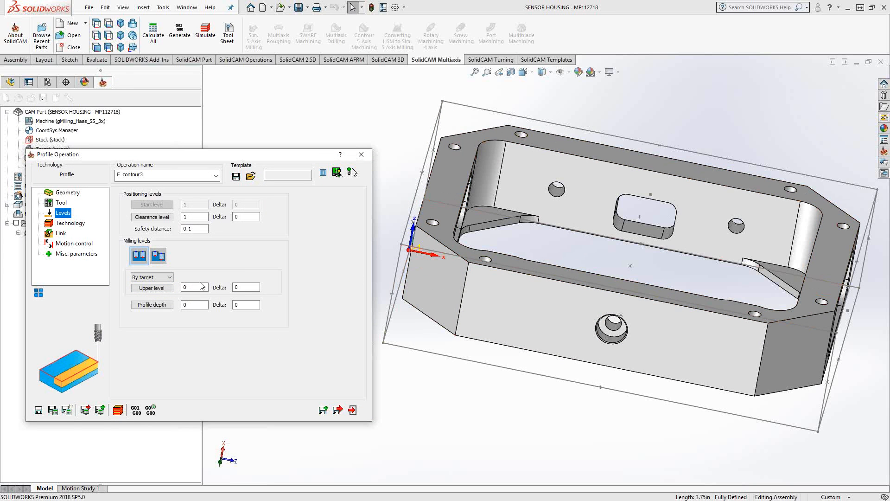
left_click(169, 277)
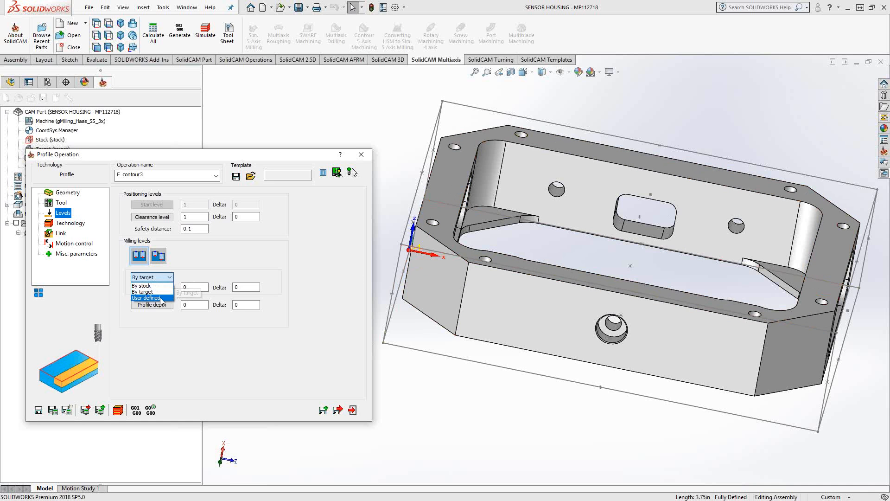
left_click(145, 284)
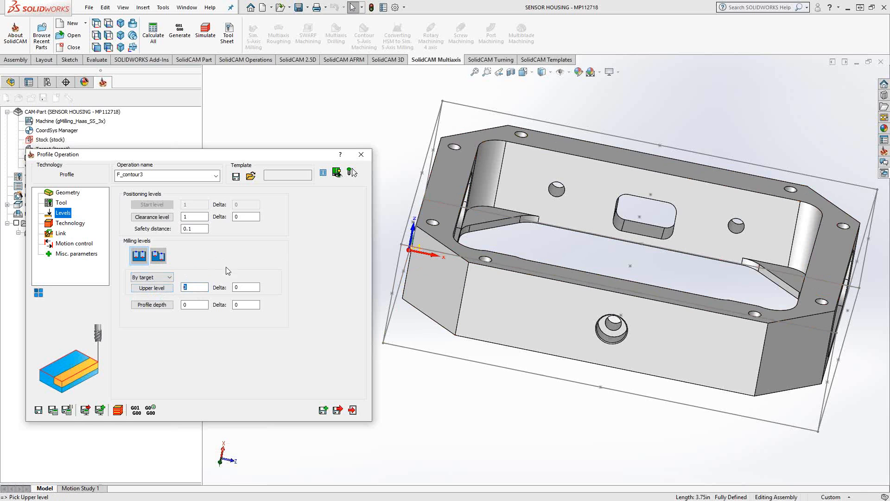
Pick upper level 0 on the top face, profile depth 1, and delta -0.02.
left_click(457, 185)
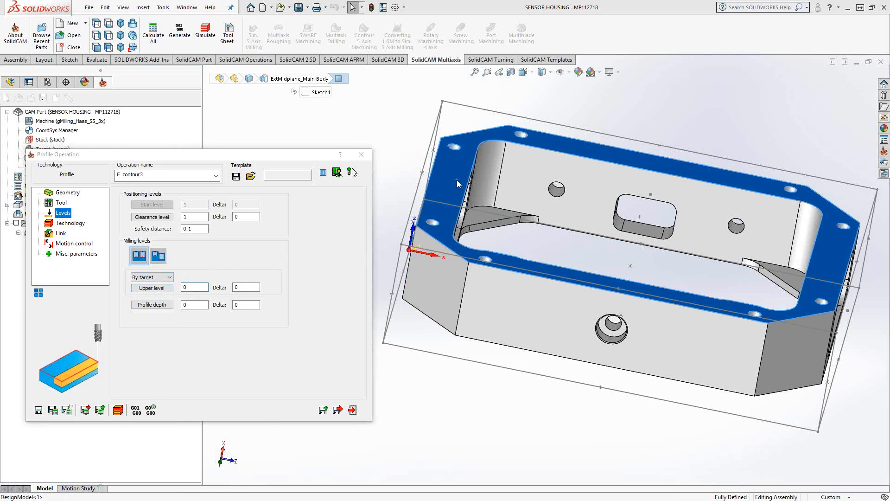
left_click(151, 278)
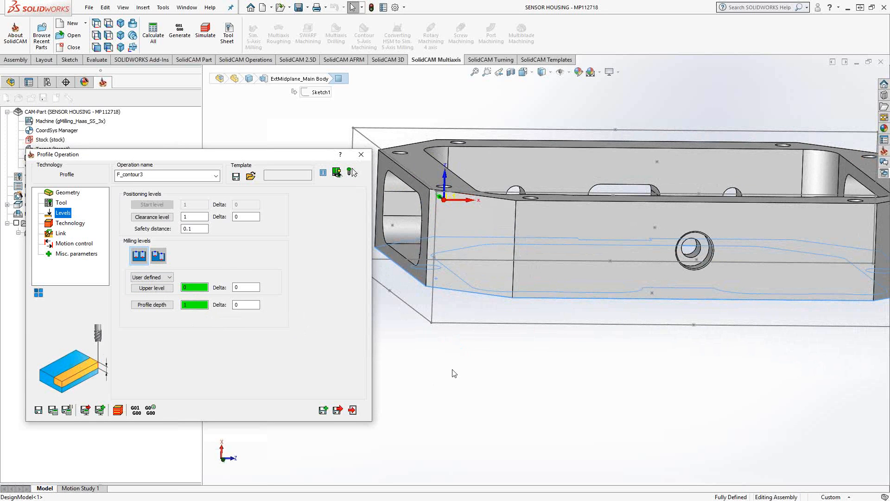
mouse_move(474, 309)
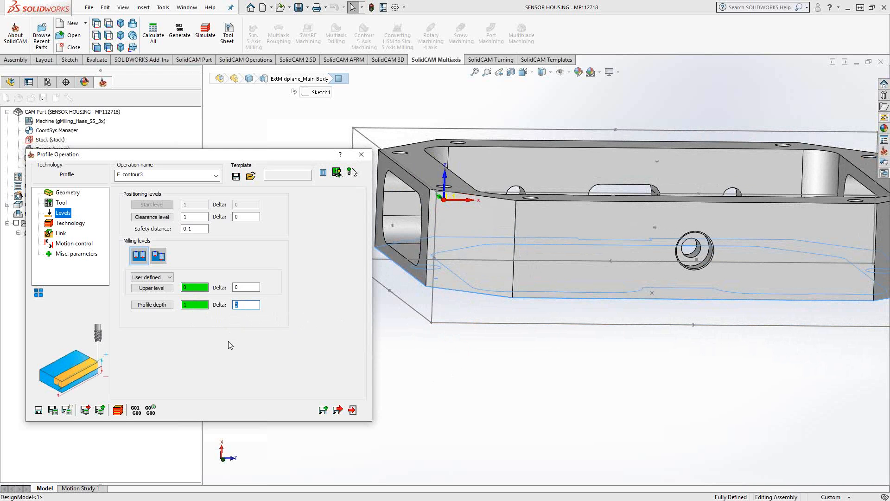
type(".02")
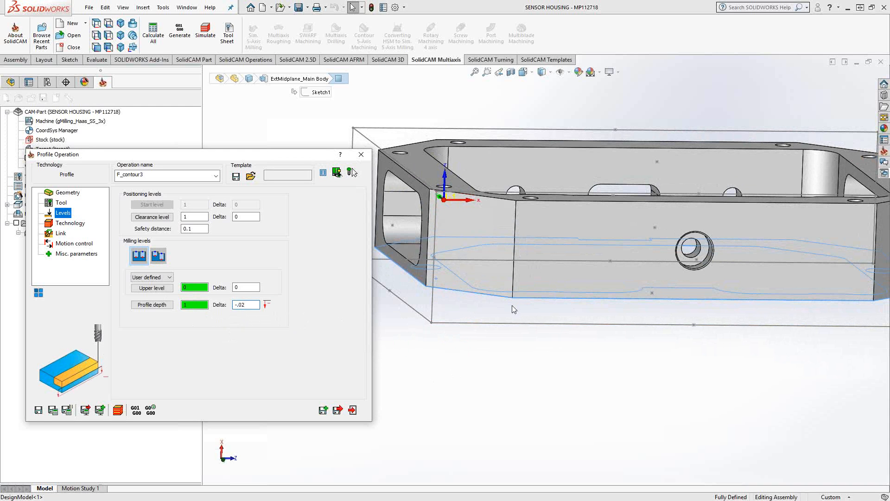
mouse_move(258, 316)
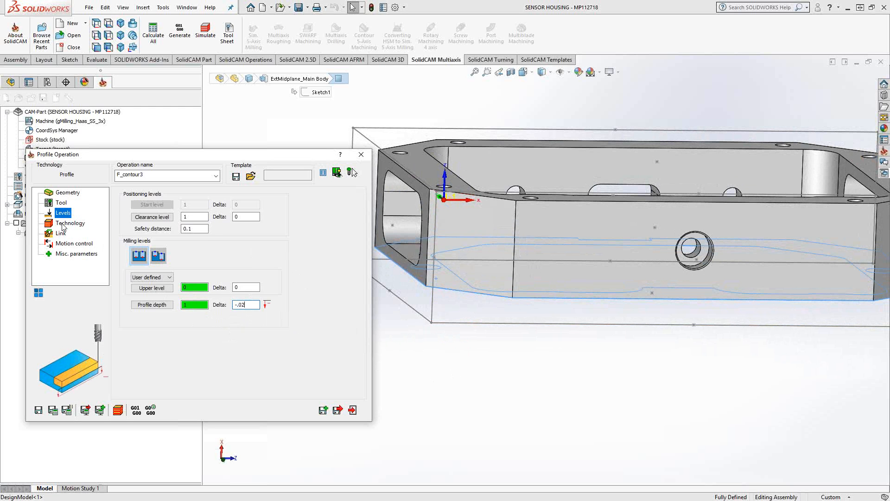
left_click(71, 223)
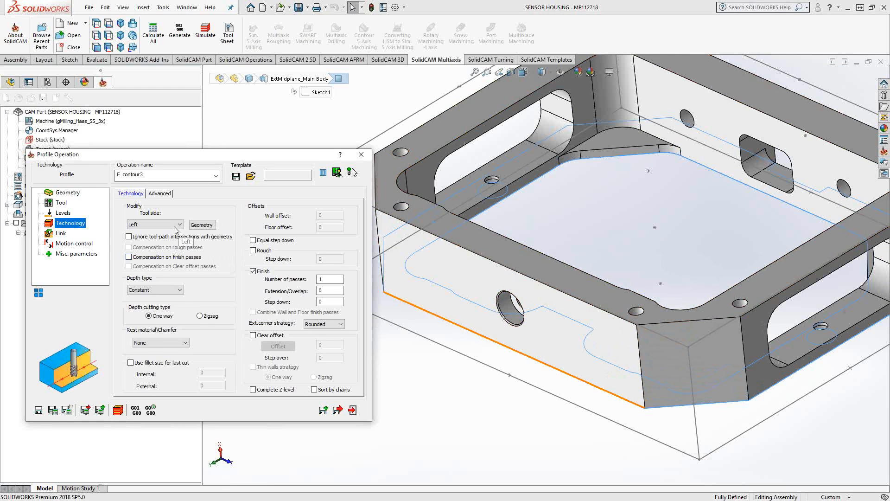
left_click(180, 224)
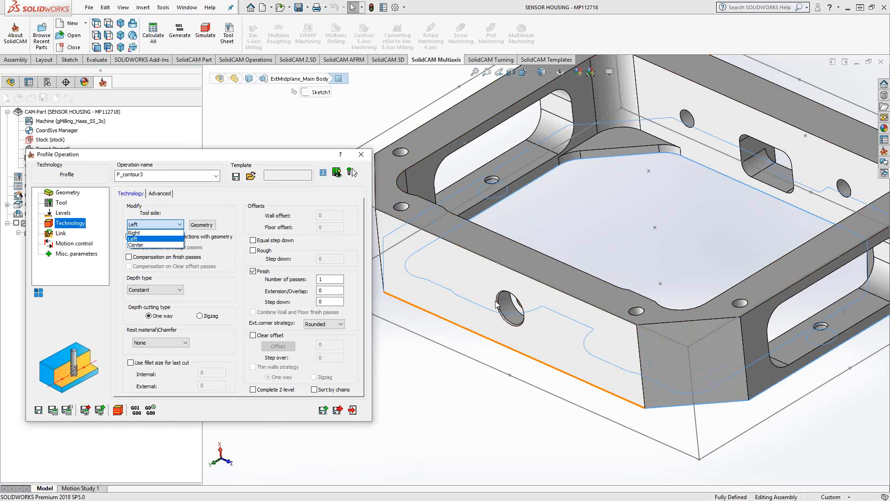
mouse_move(569, 289)
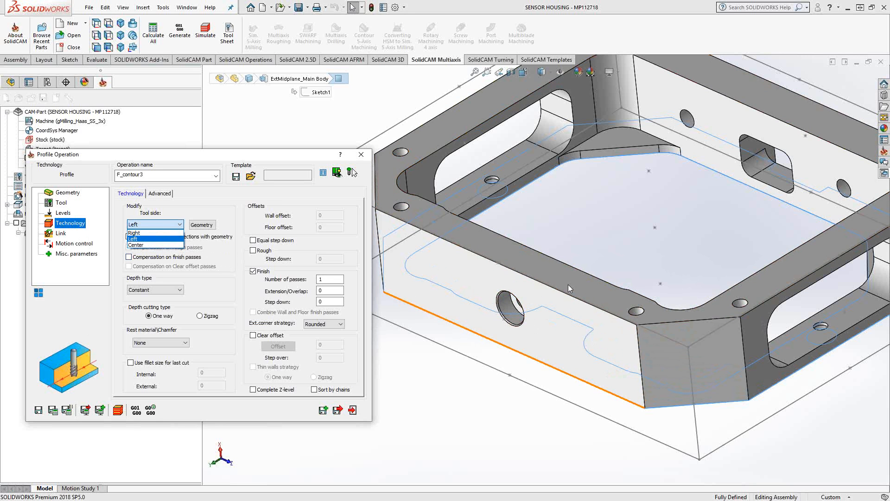
mouse_move(575, 293)
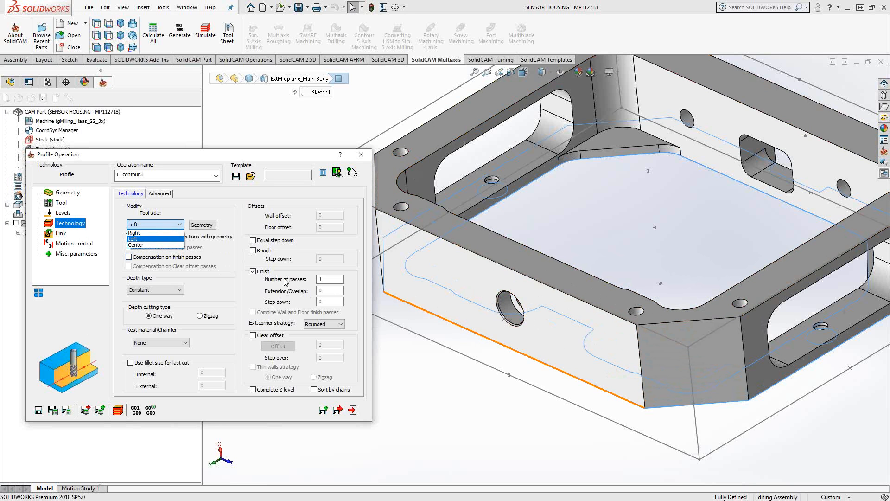
left_click(133, 224)
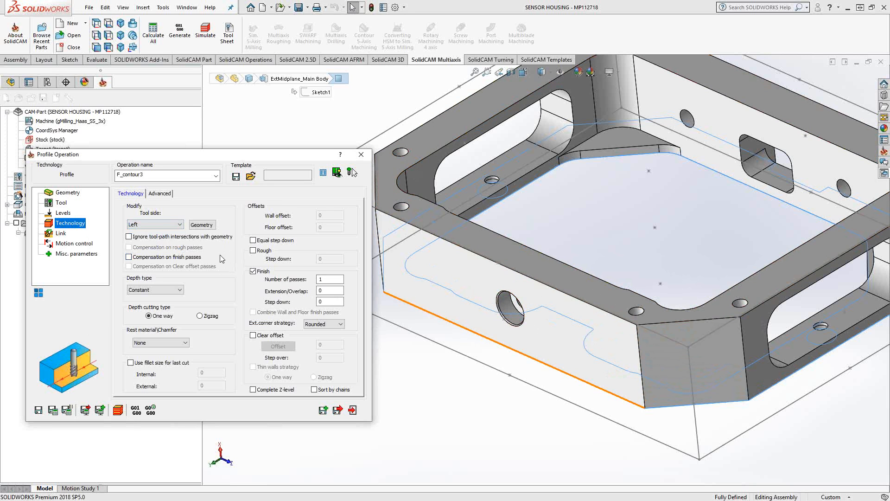
left_click(155, 223)
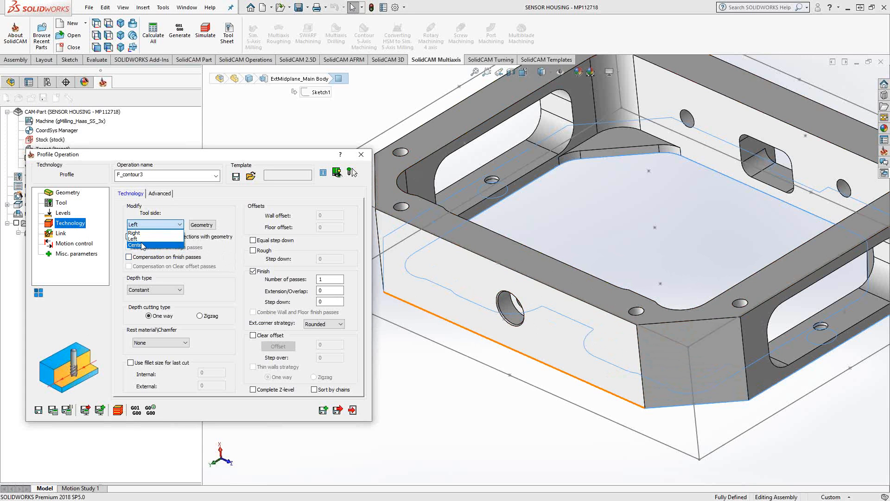
left_click(133, 238)
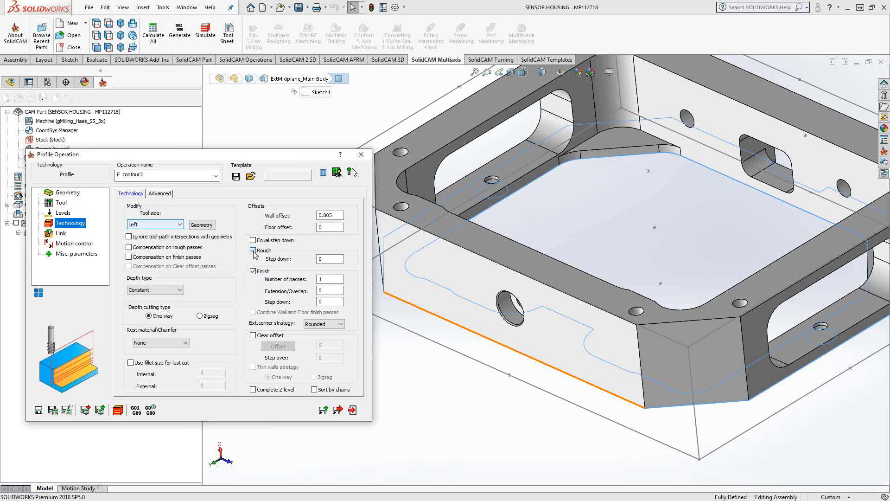
Turn rough passes off so F_contour3 keeps only finish passes.
left_click(253, 250)
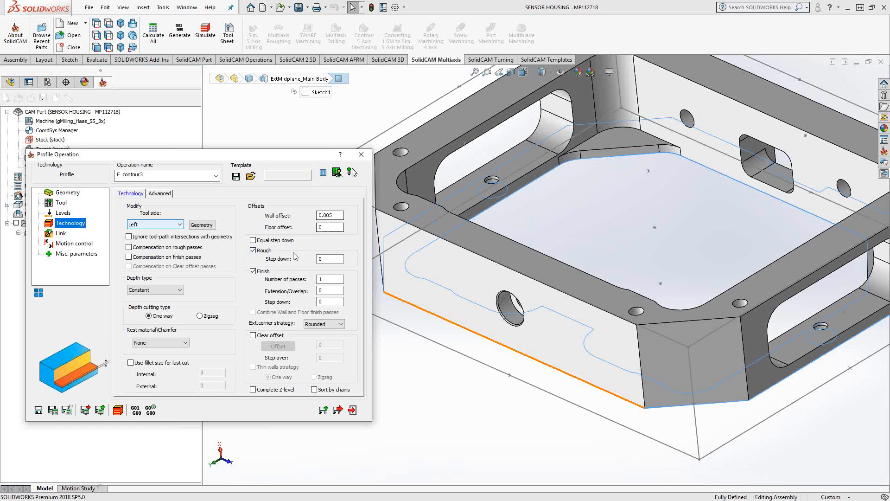
left_click(330, 259)
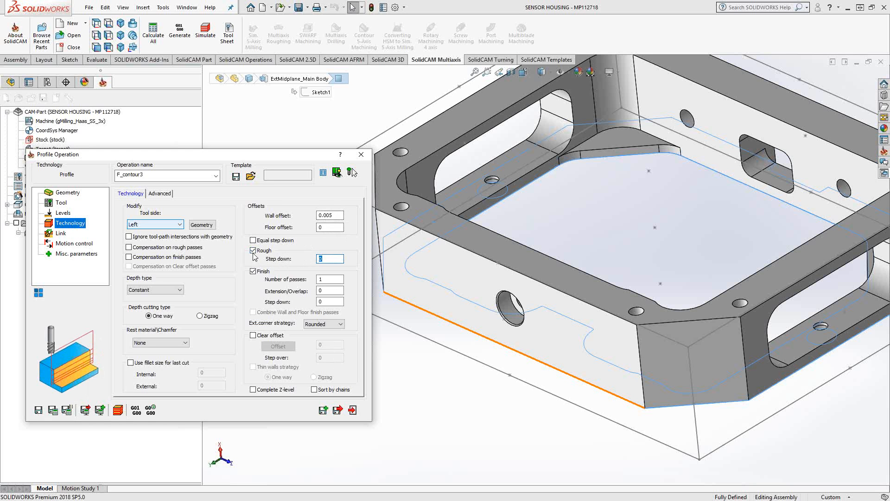
left_click(253, 250)
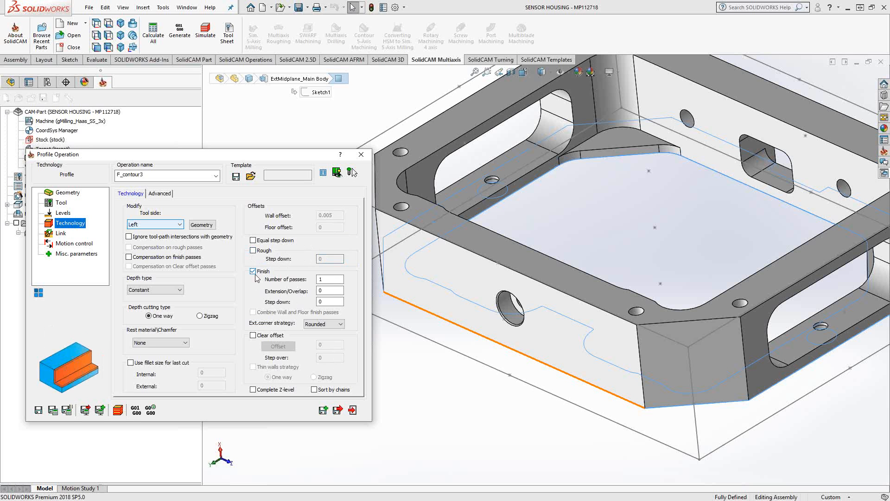
left_click(329, 278)
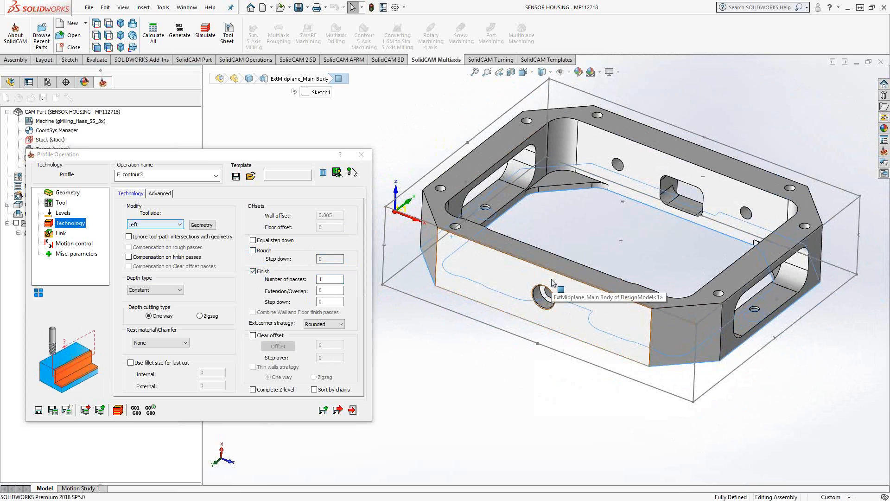
Set extension/overlap to 0.01 and step down to 0.25.
left_click(329, 291)
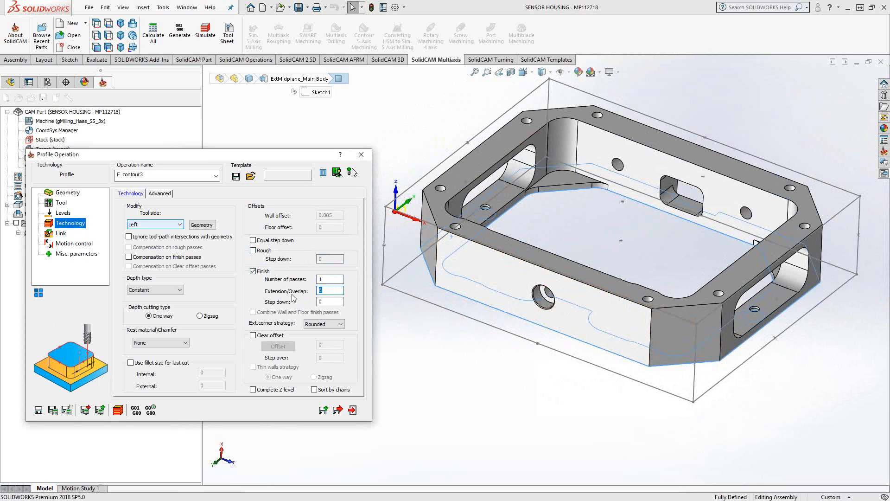
type(".01")
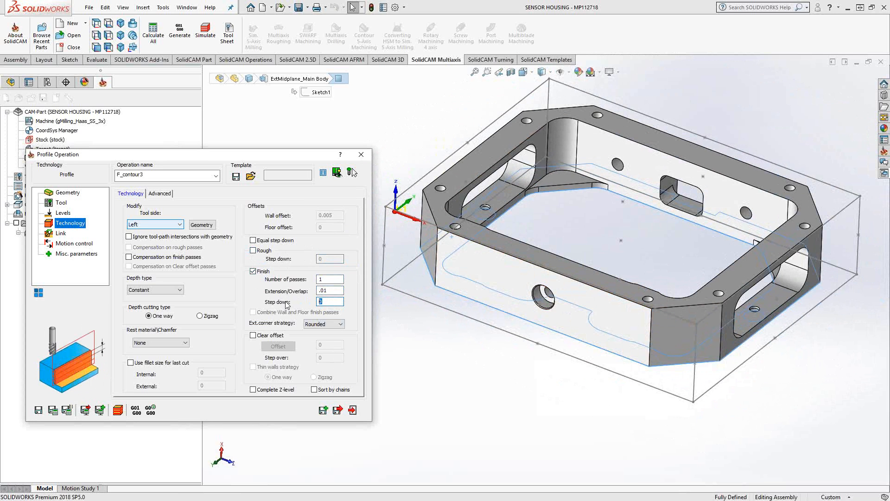
type(".25")
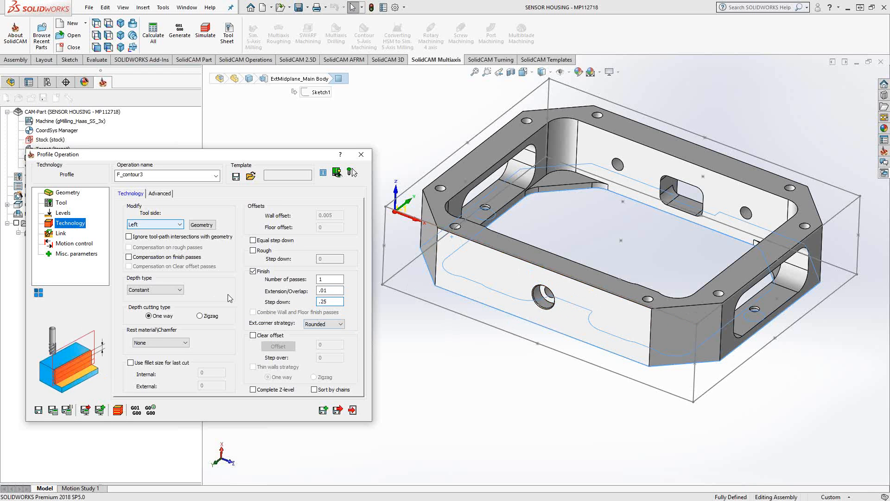
Set a Normal lead-in of 0.02 length with a matching lead-out.
left_click(60, 232)
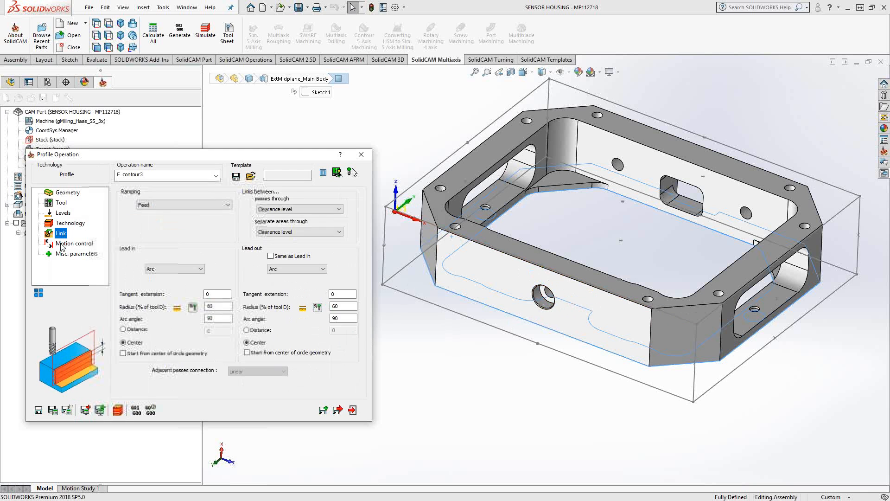
left_click(200, 269)
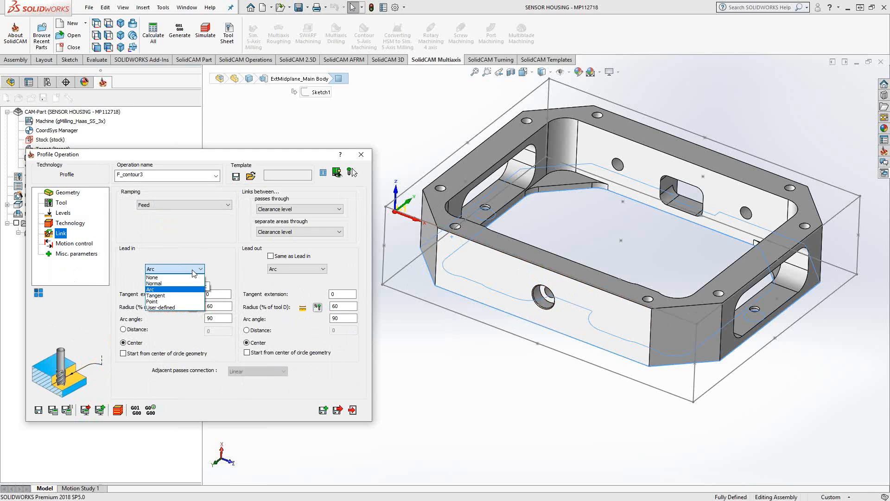
left_click(154, 283)
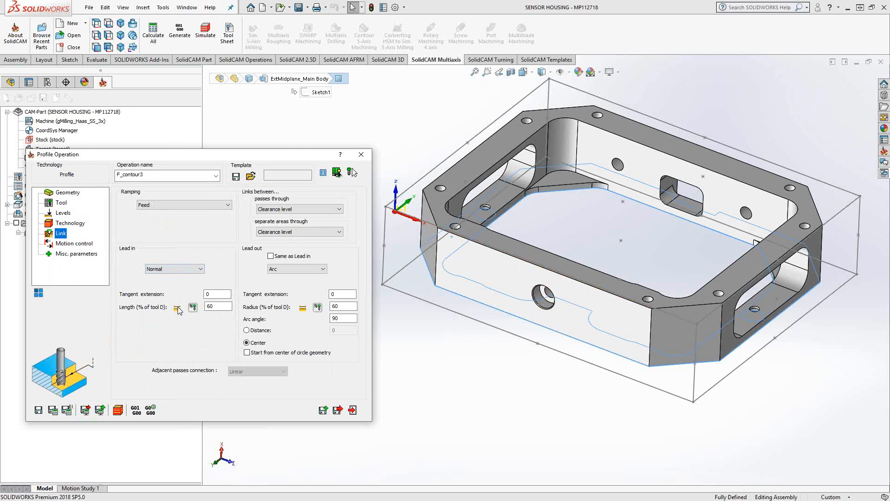
left_click(177, 306)
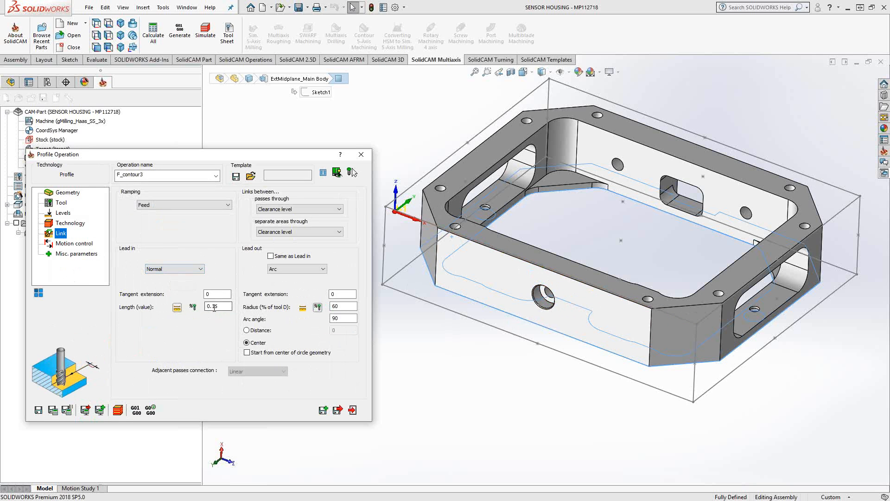
type(".02")
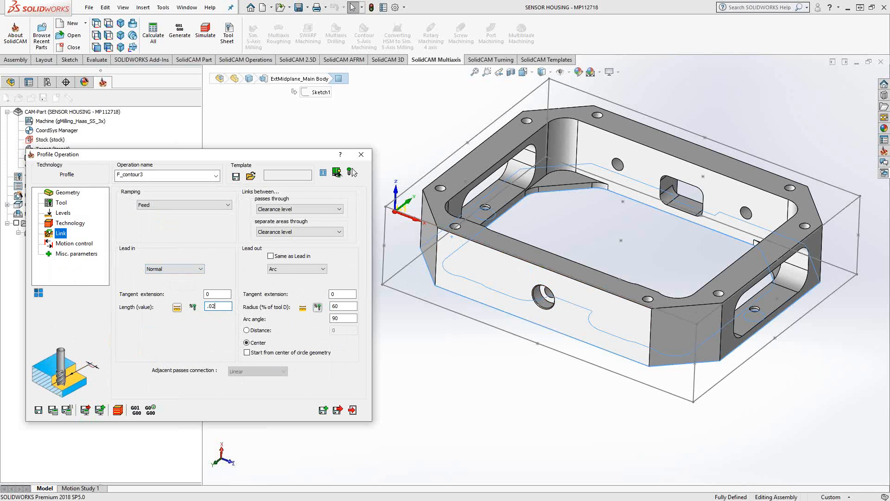
left_click(271, 256)
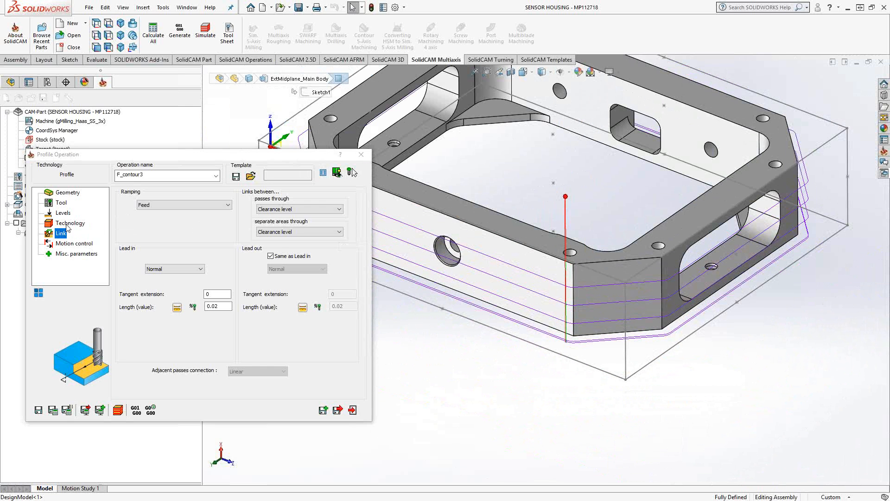
left_click(70, 223)
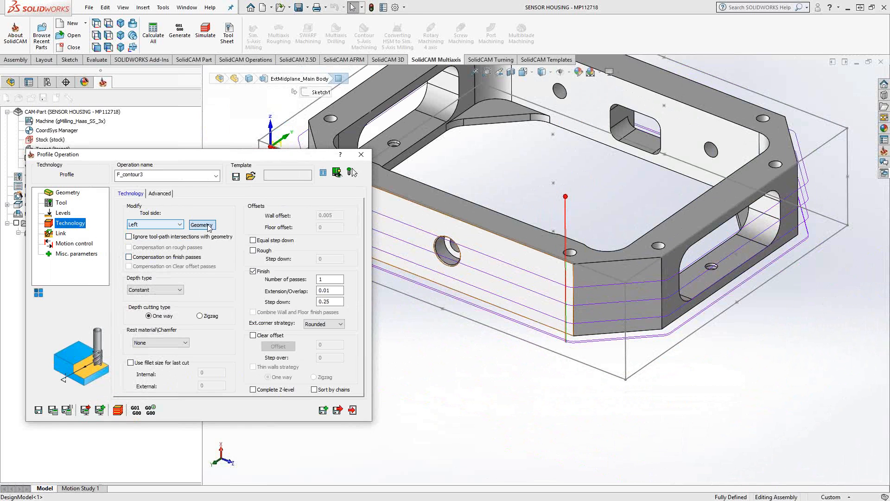
Shift F_contour3's chain start position so the toolpath begins on the housing's front face.
left_click(201, 224)
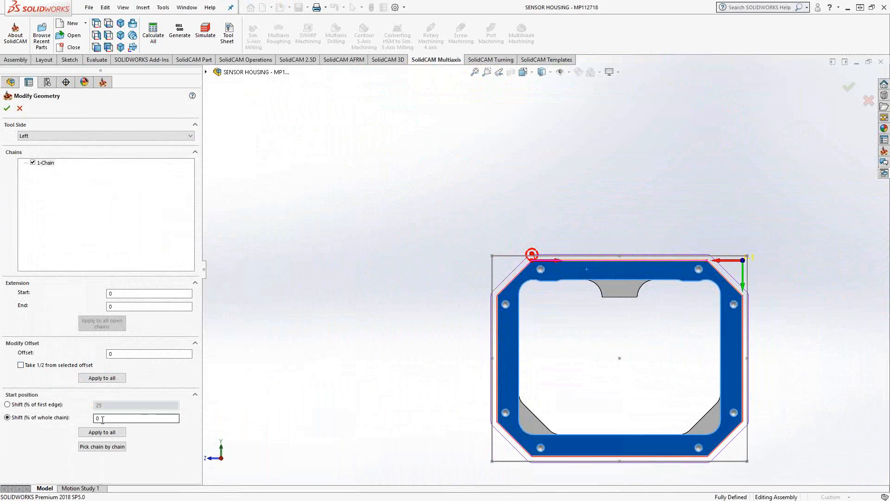
left_click(135, 418)
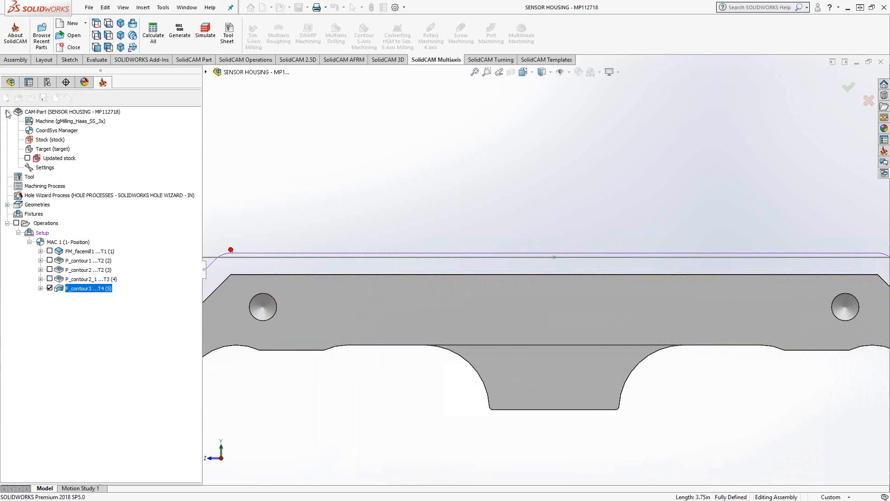
double_click(85, 288)
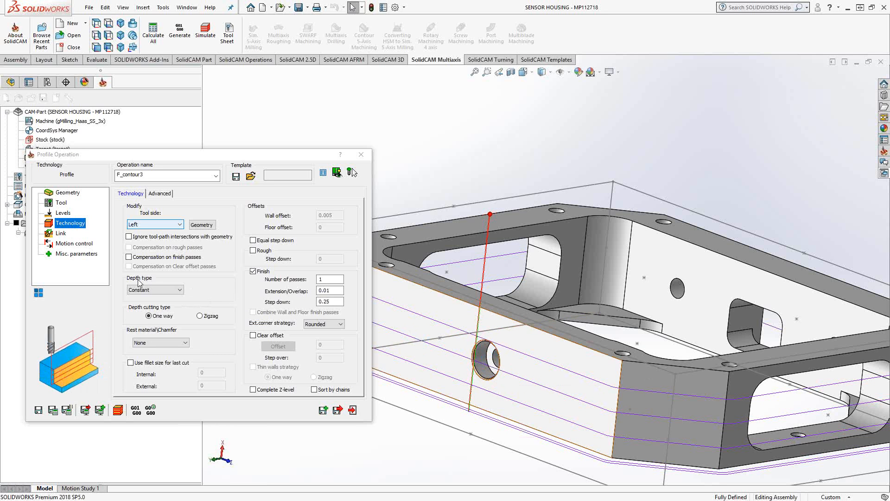
Switch F_contour3's depth type to Helical and save the operation.
left_click(179, 290)
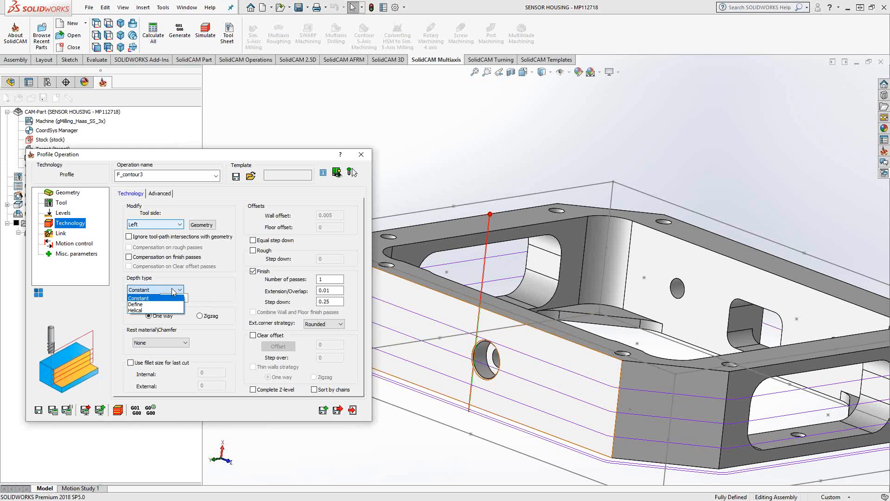
left_click(135, 304)
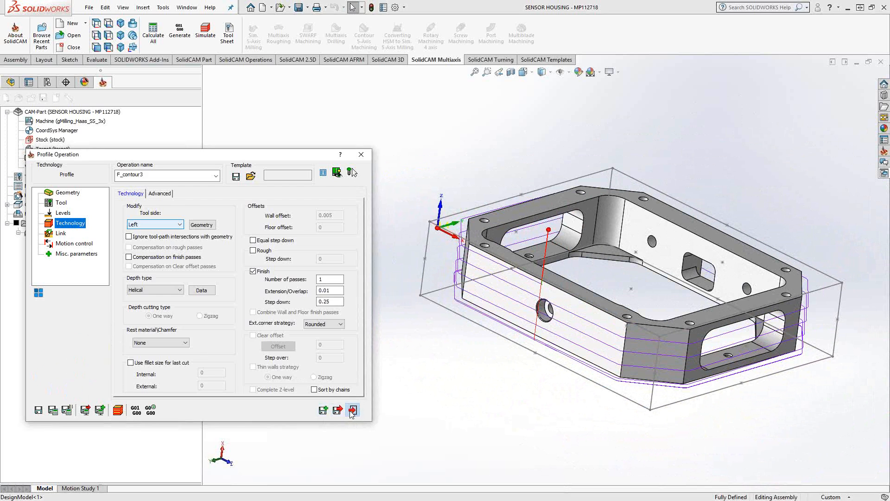
left_click(352, 410)
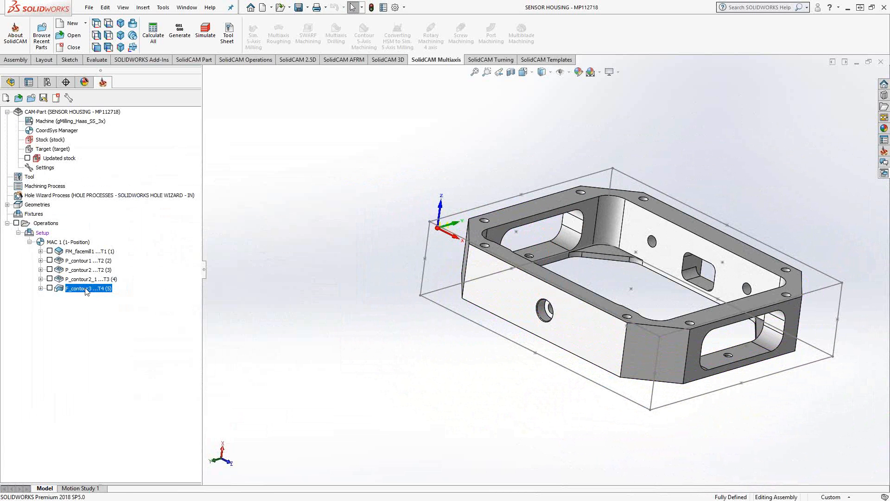
Create F_contour3_1 on contour3 using tool 5, the 0.375 diameter 90° chamfer mill.
right_click(85, 288)
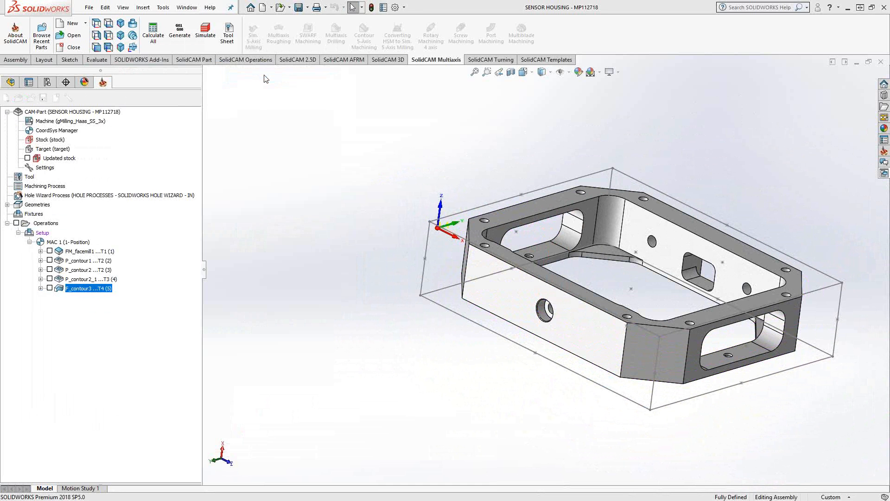
double_click(86, 288)
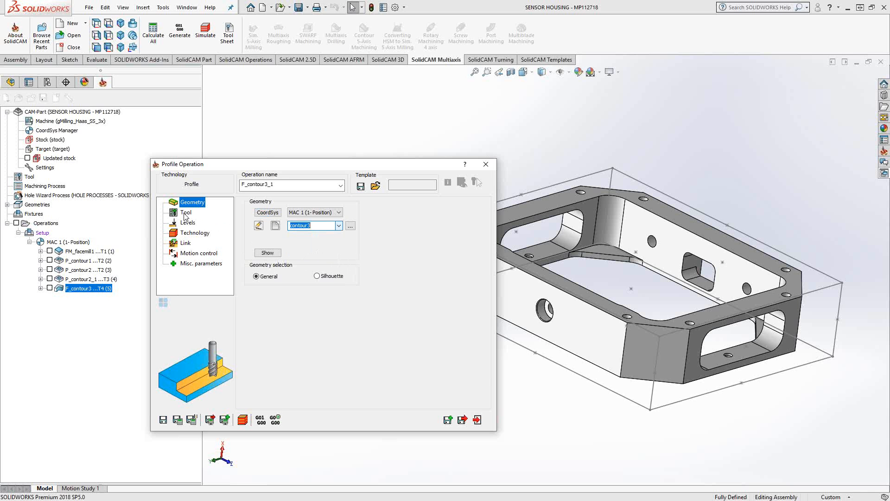
left_click(486, 164)
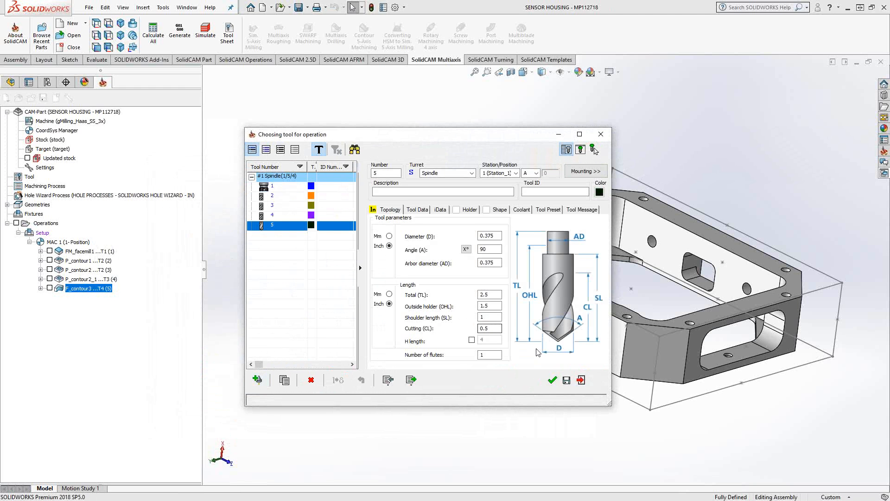
left_click(552, 380)
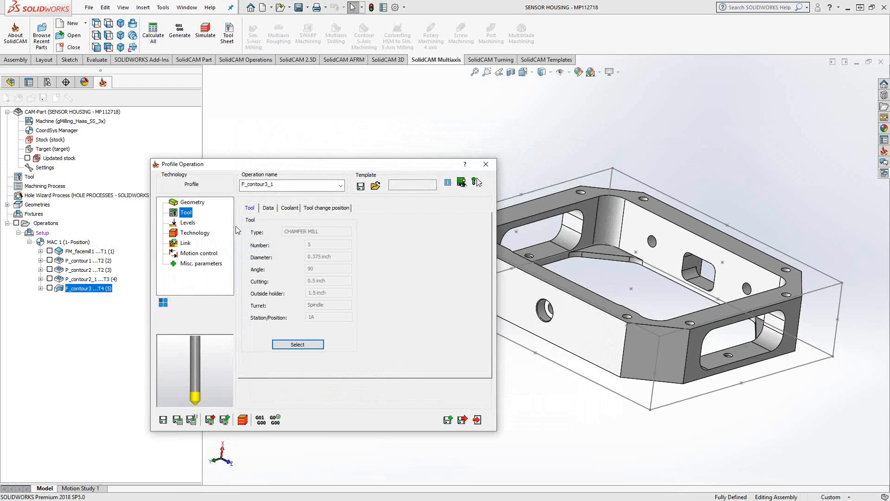
left_click(187, 222)
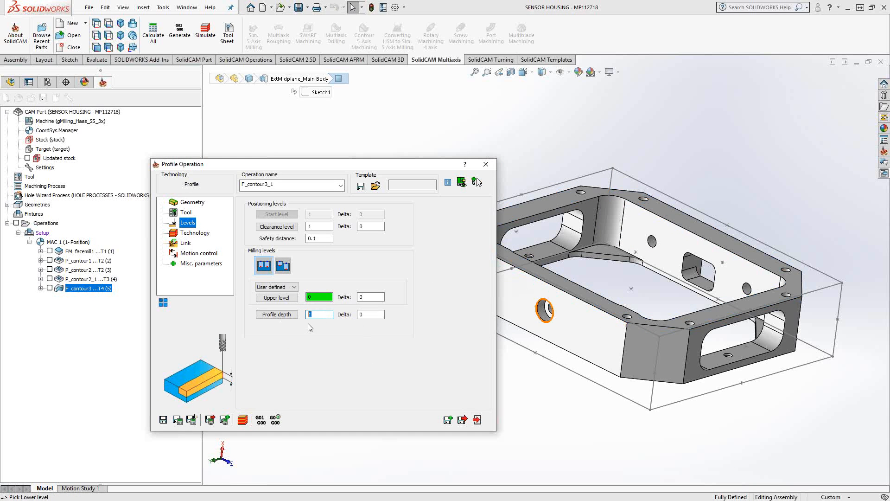
mouse_move(319, 353)
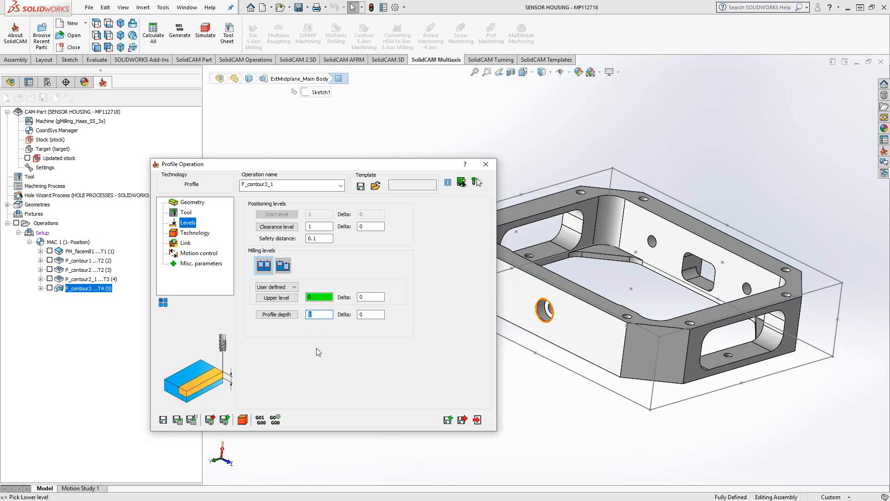
Set profile depth 0.02 and switch to Chamfer mode with a 0.05 cutting diameter.
type(".02")
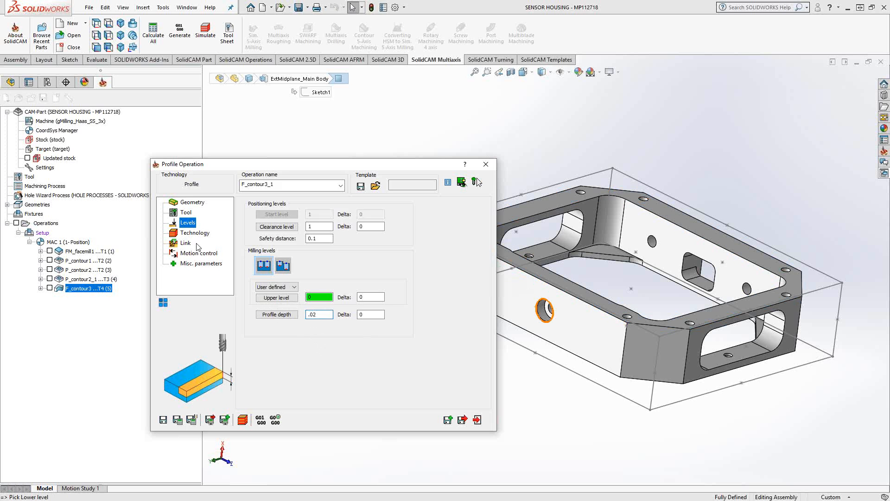
left_click(195, 232)
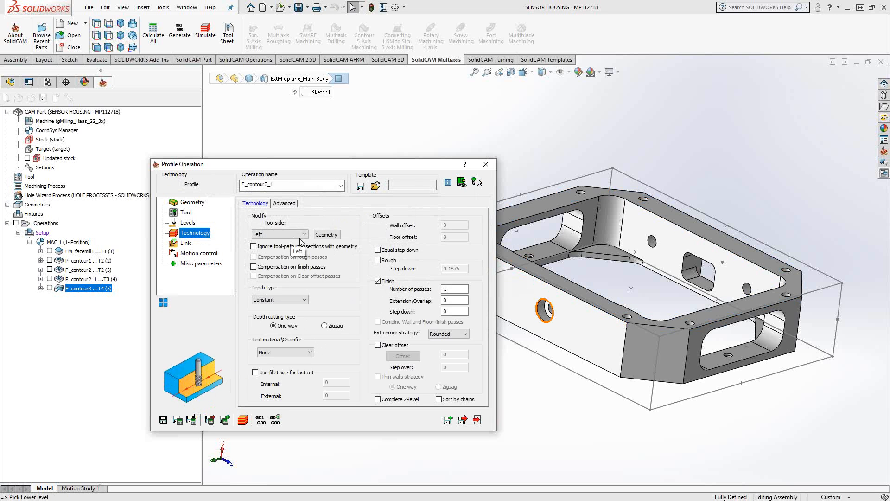
mouse_move(338, 300)
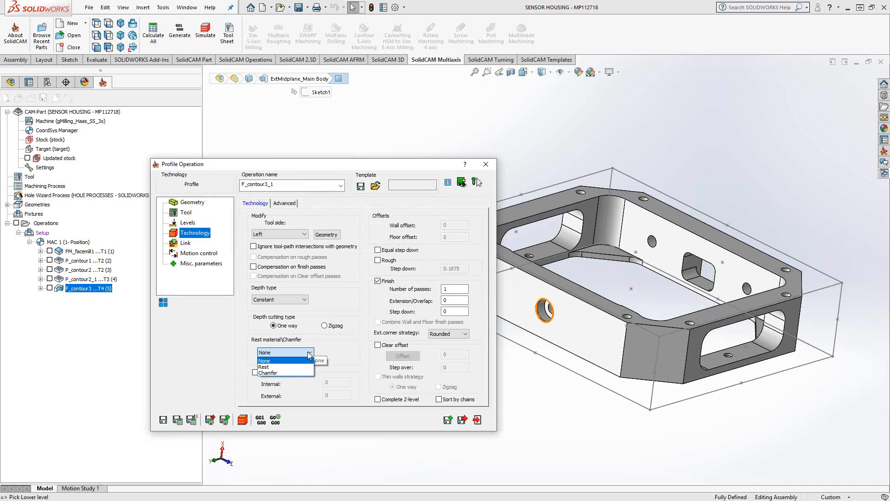
left_click(268, 373)
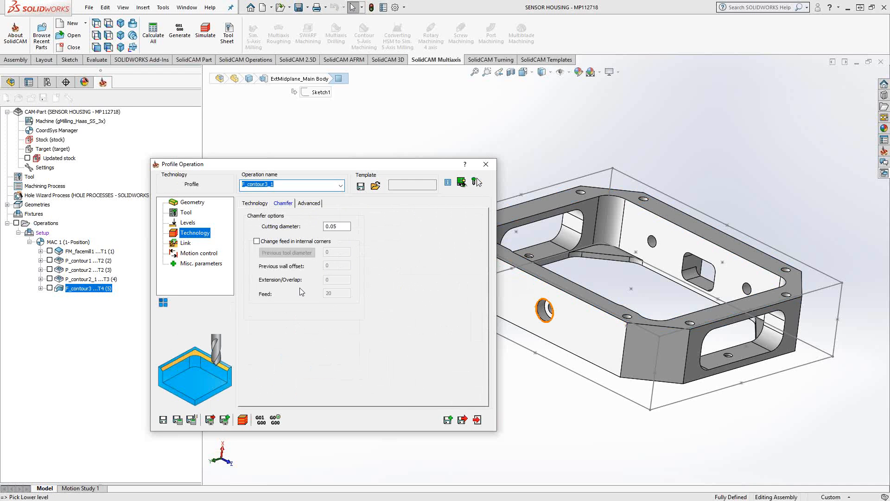
left_click(335, 226)
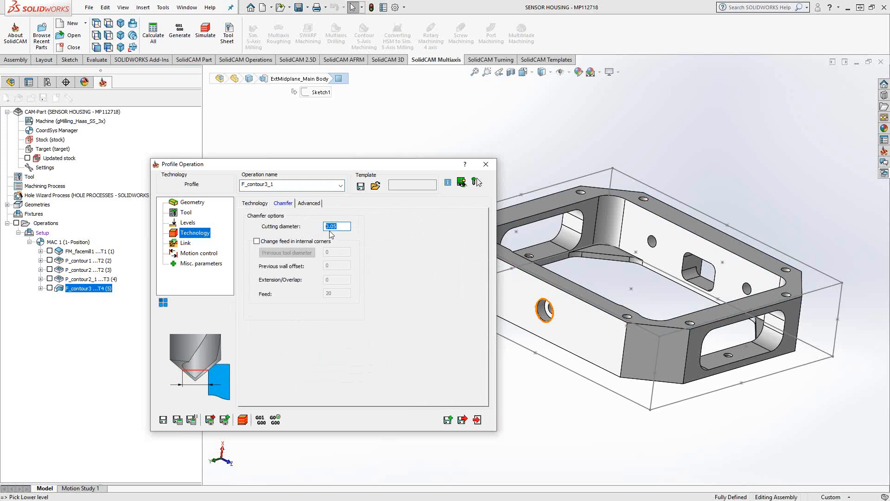
mouse_move(399, 298)
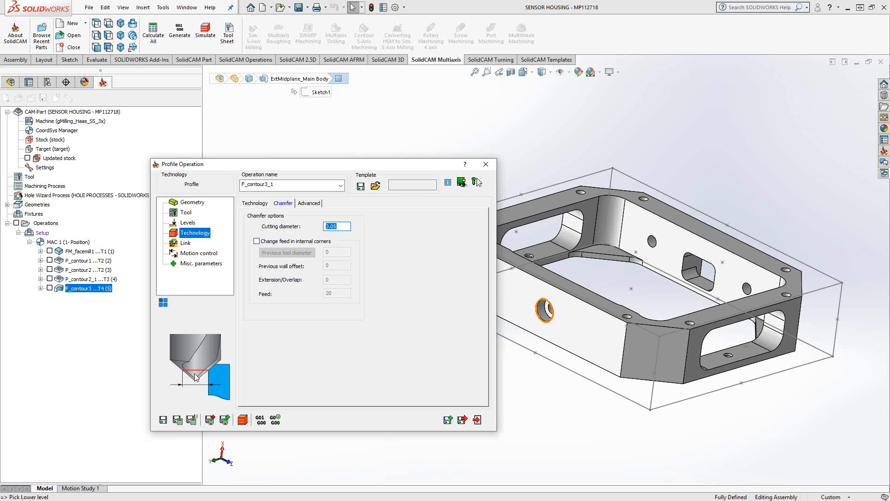
left_click(254, 203)
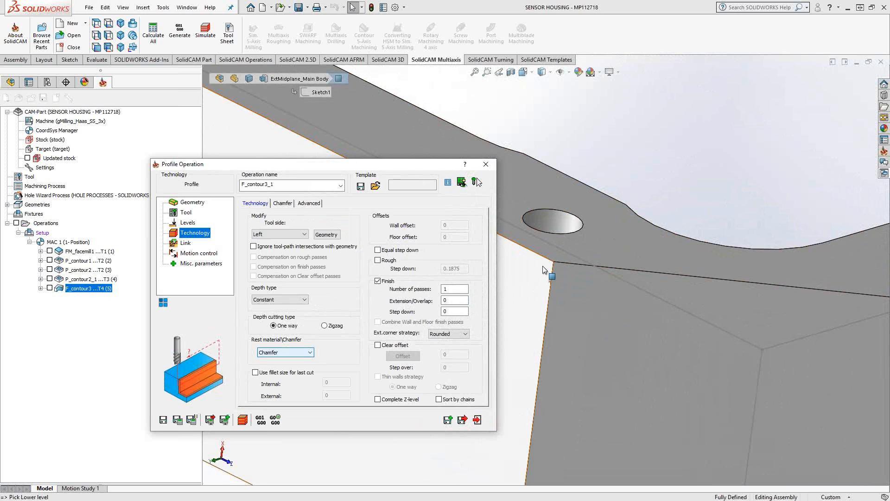
left_click(185, 243)
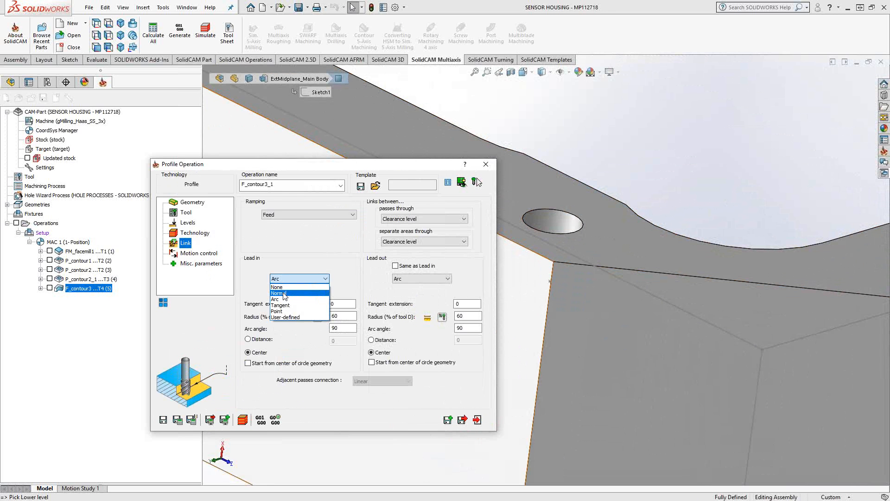
Set Normal lead-in and matching lead-out with 0.02 length, then save the operation.
left_click(279, 293)
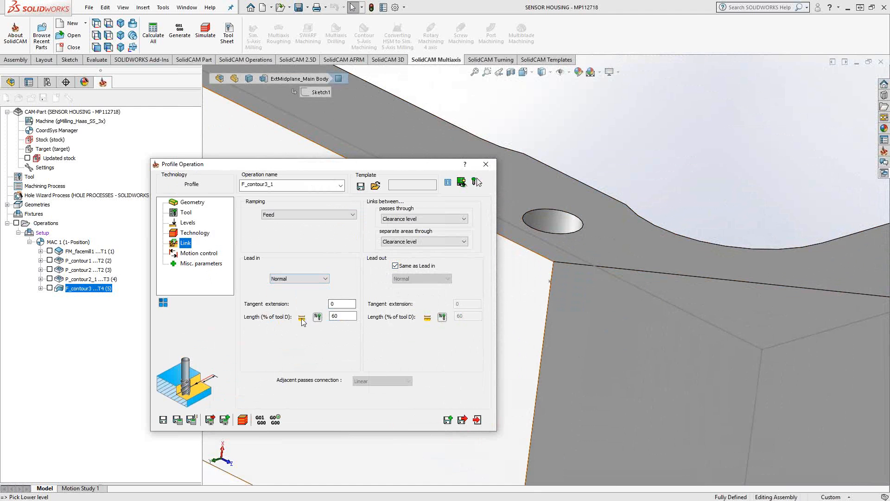
left_click(301, 316)
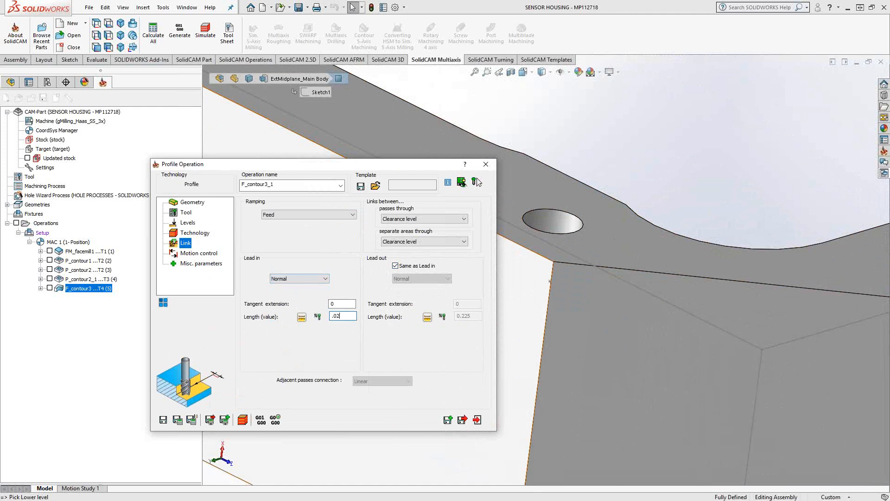
left_click(177, 419)
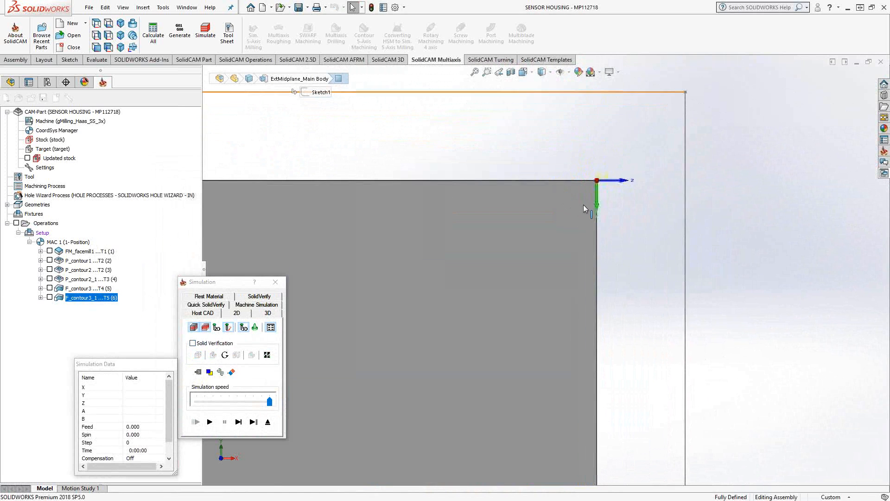
Single-step the chamfer mill from its rim entry down to depth and along the top edge.
left_click(239, 421)
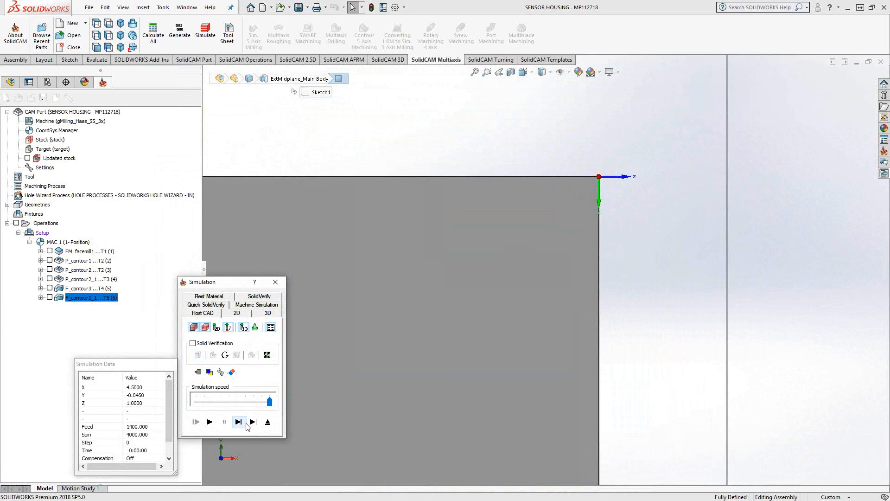
left_click(238, 421)
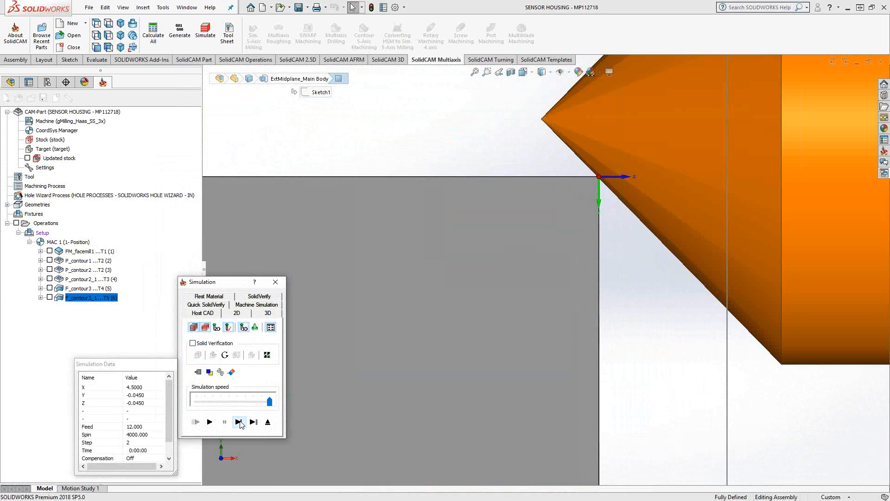
left_click(238, 422)
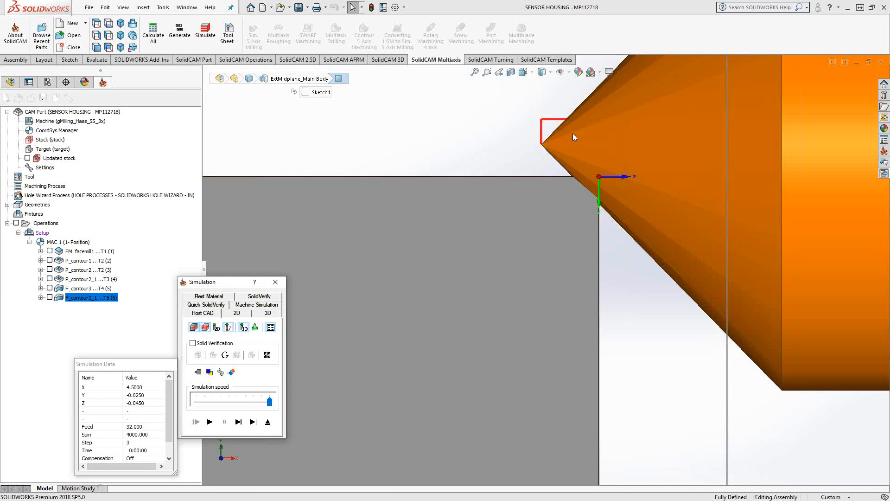
mouse_move(576, 122)
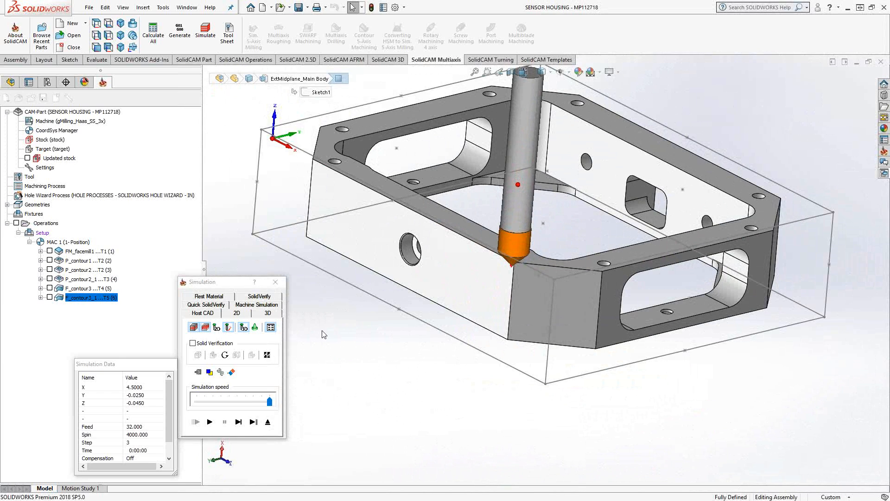
mouse_move(251, 405)
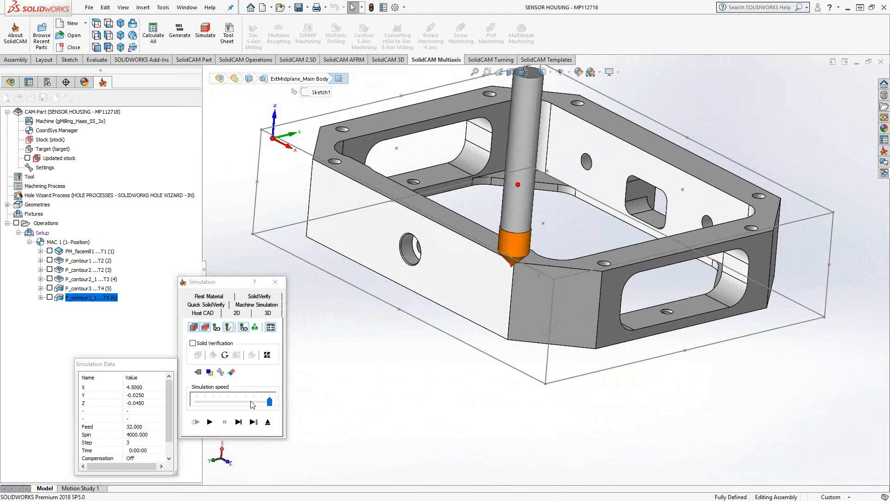
left_click(238, 422)
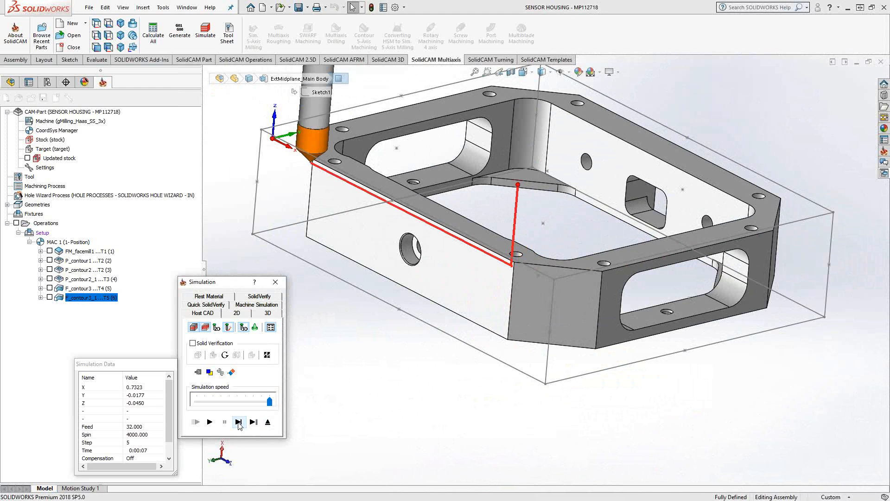